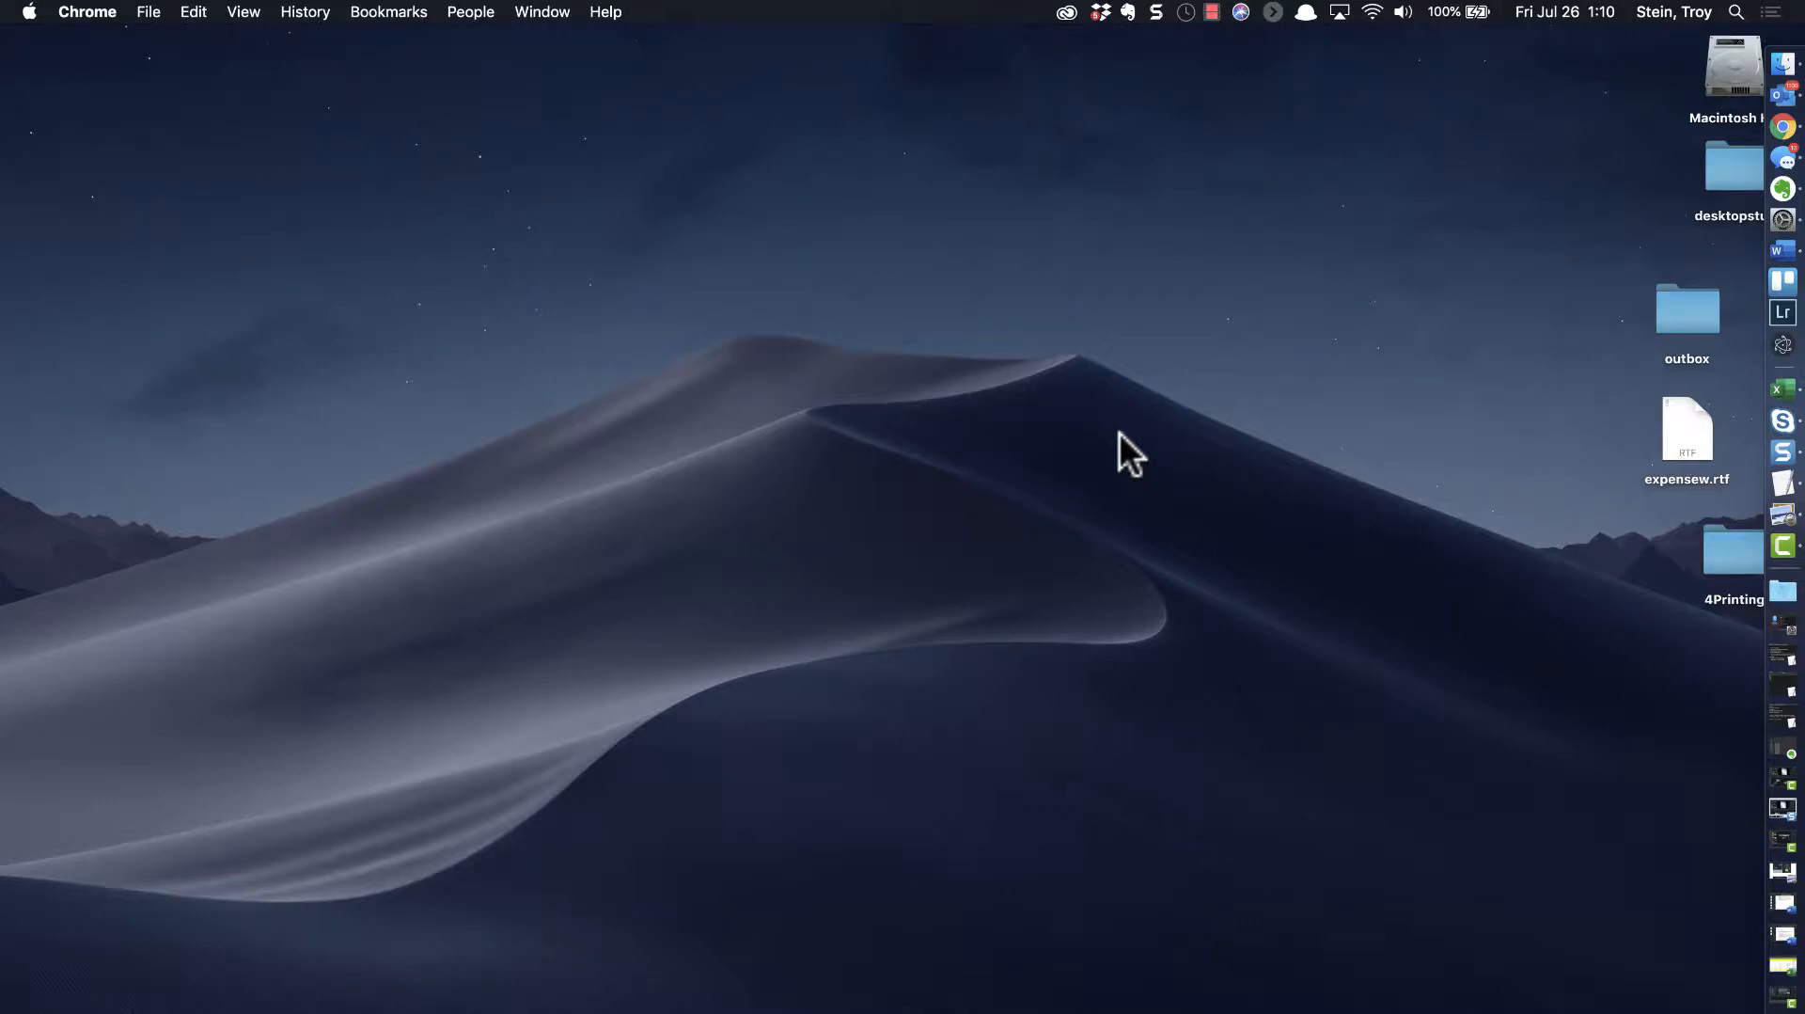
pyautogui.moveTo(1109, 495)
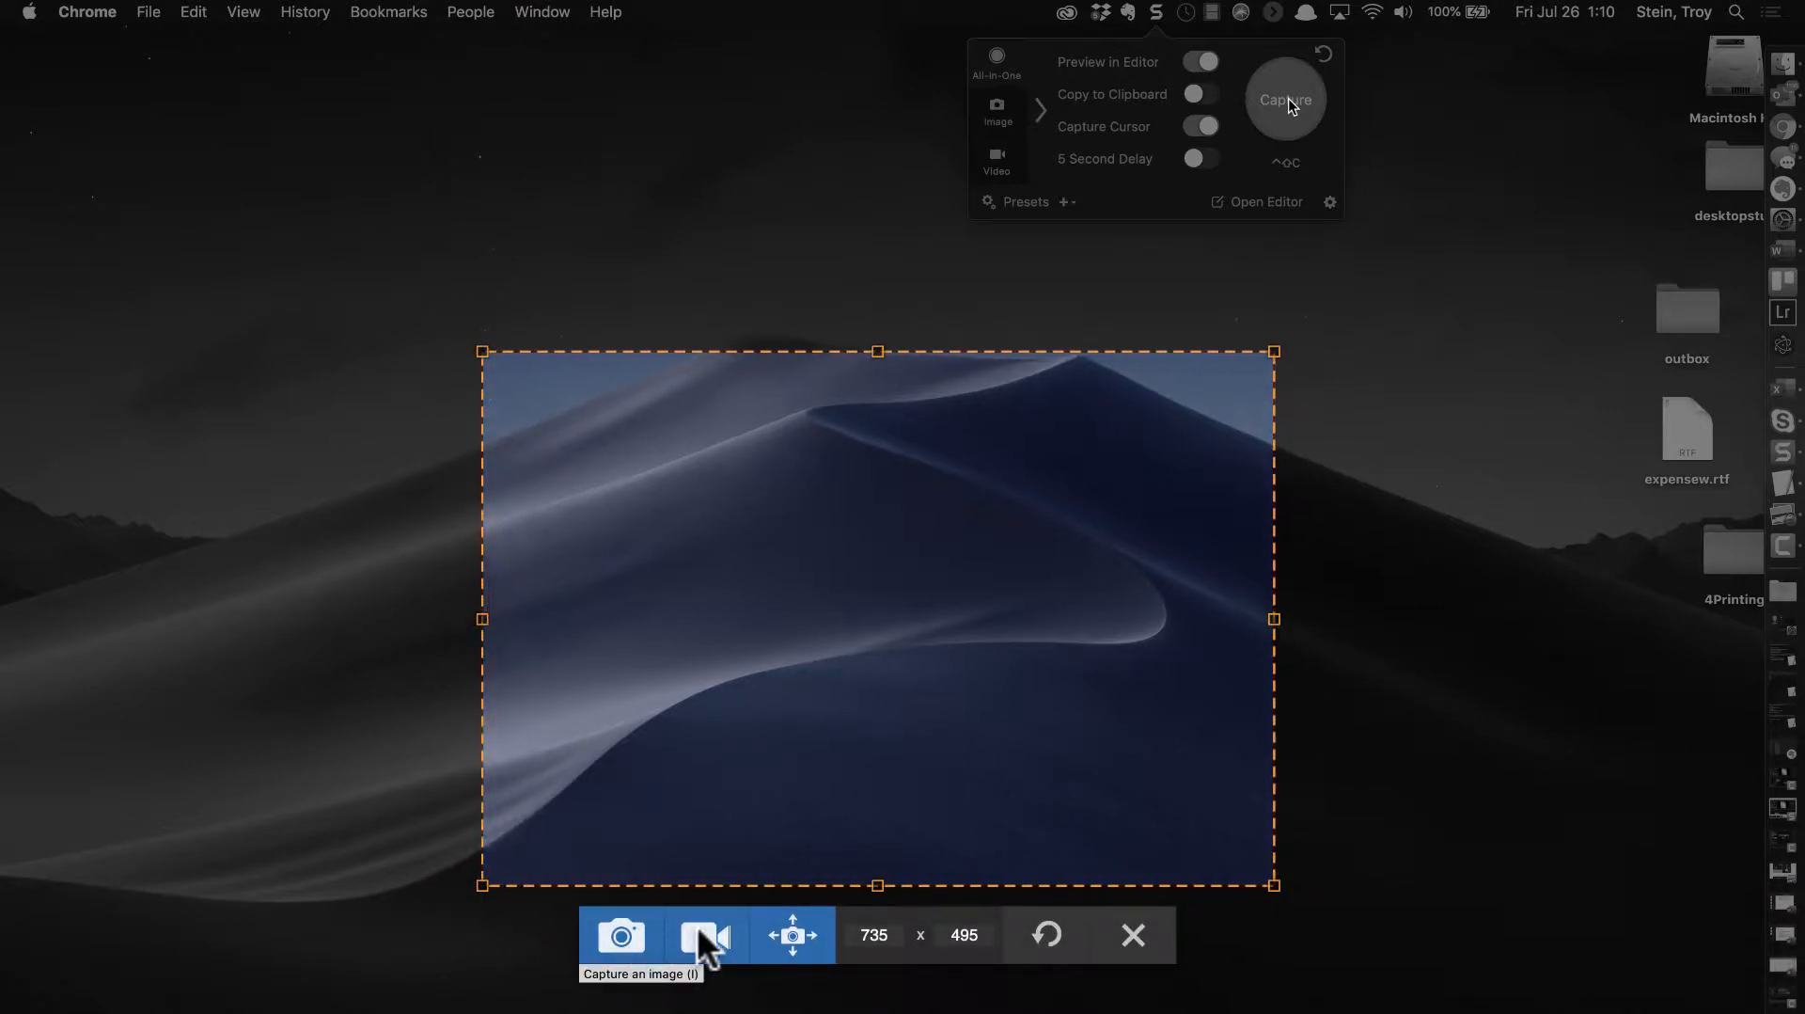
pyautogui.moveTo(707, 948)
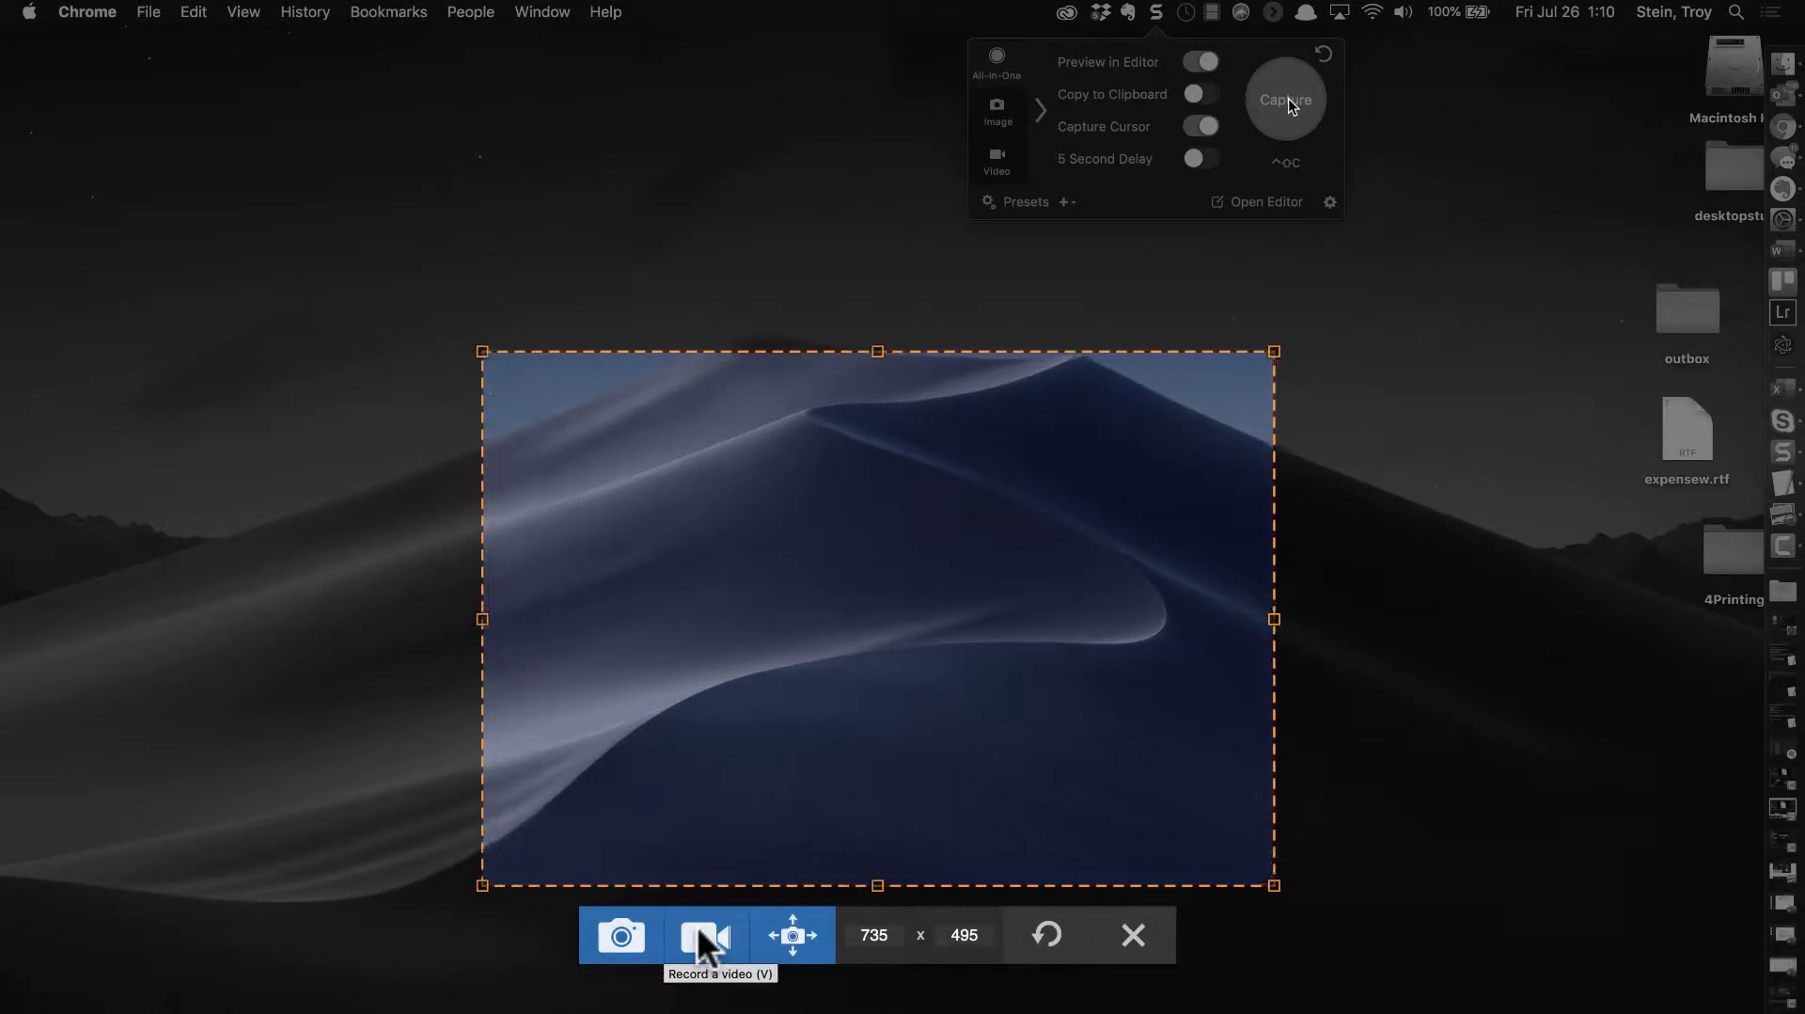
# Switch the region capture to video and toggle system audio recording on, then back off.
pyautogui.click(703, 935)
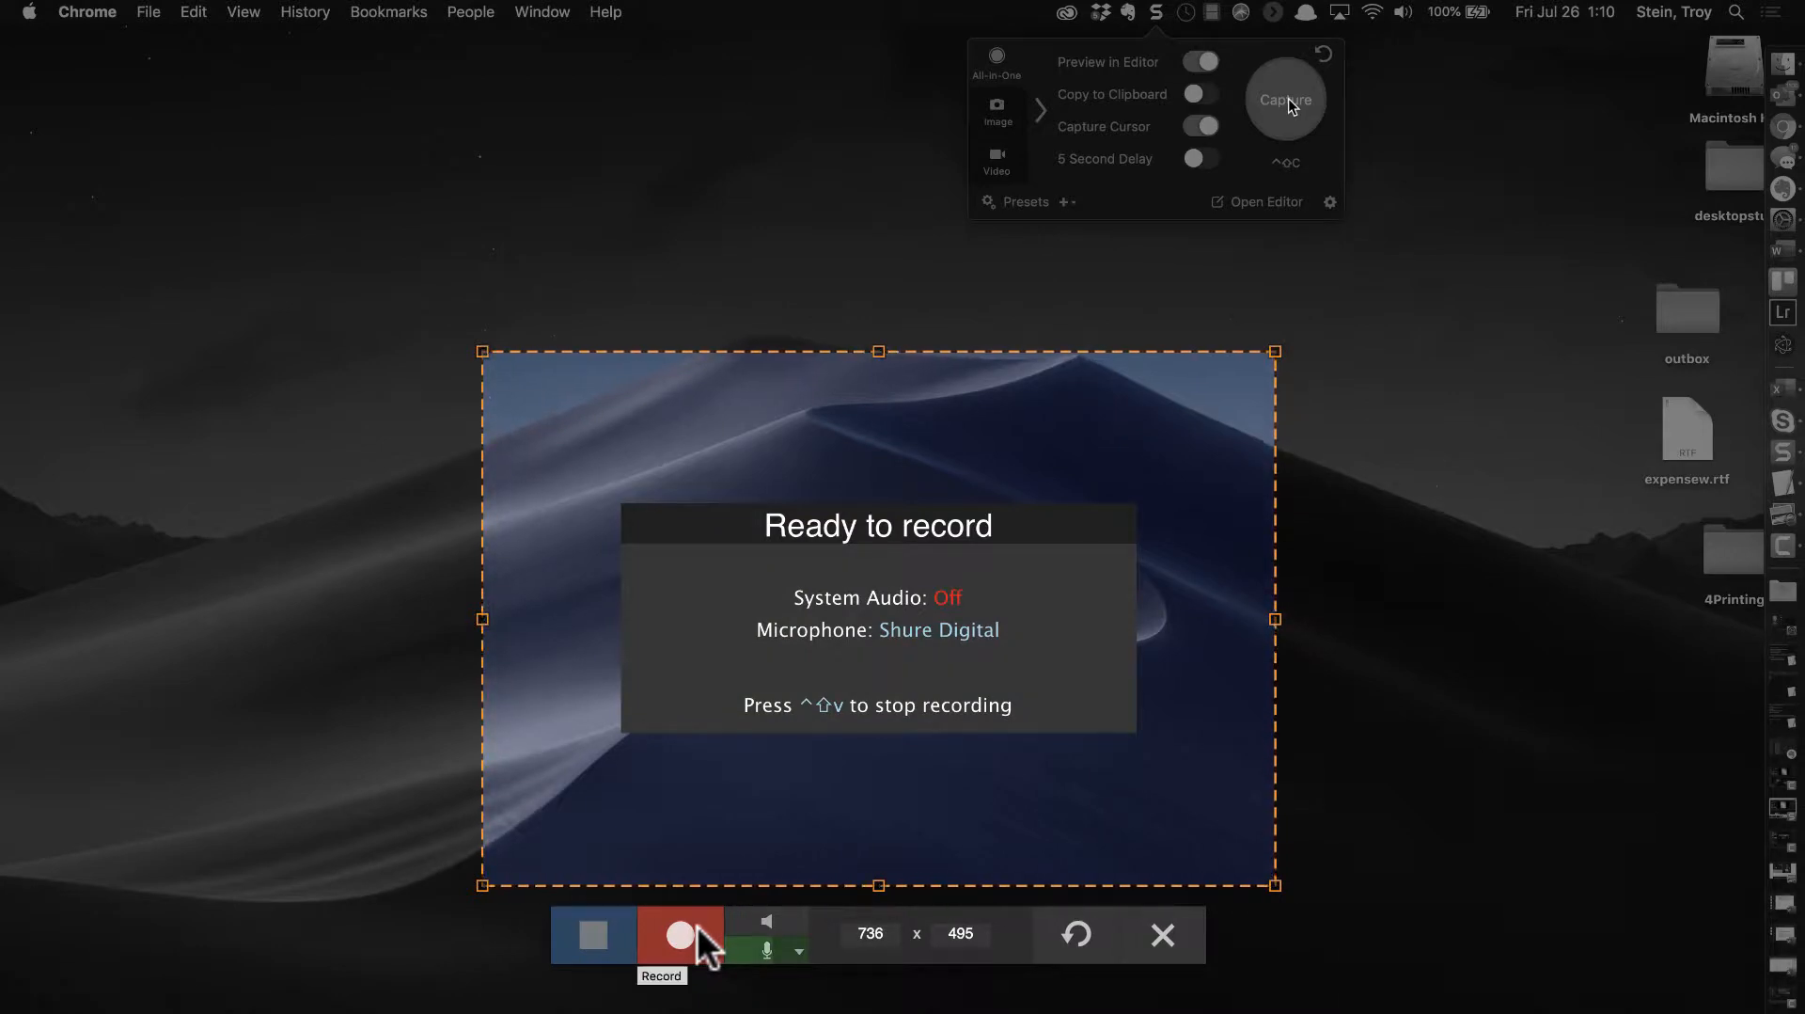
pyautogui.click(764, 948)
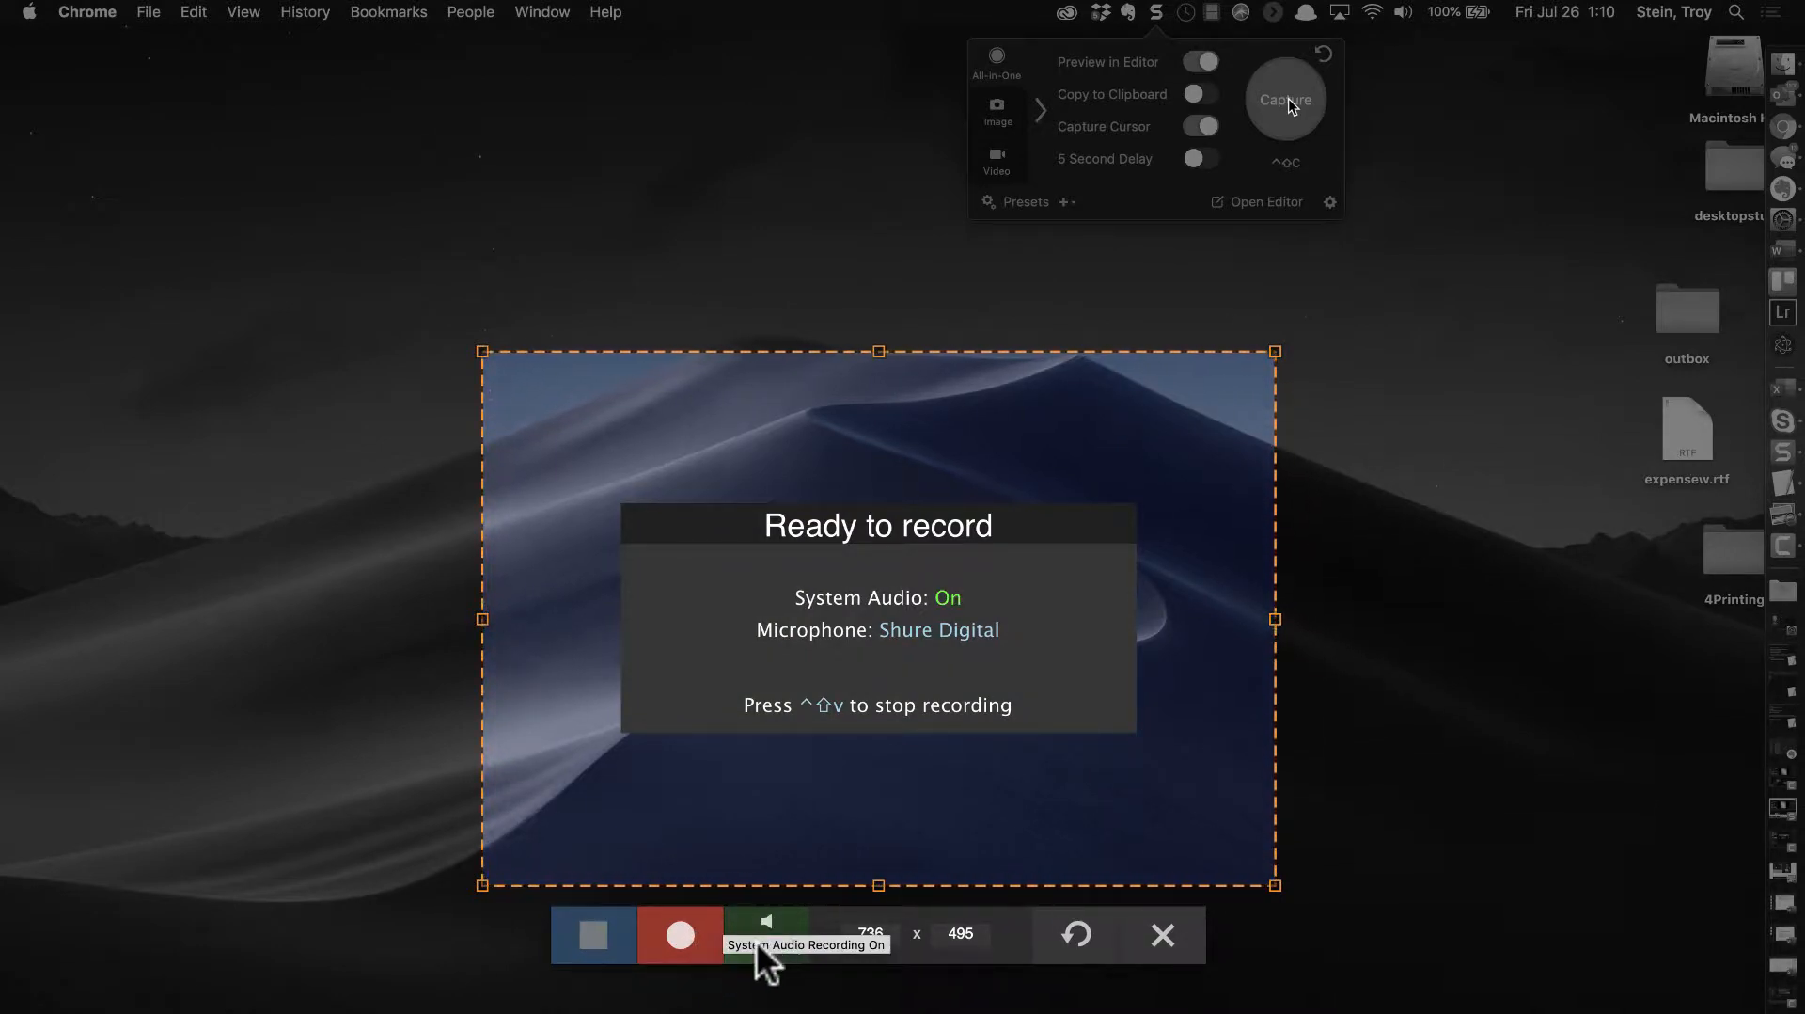
pyautogui.click(767, 934)
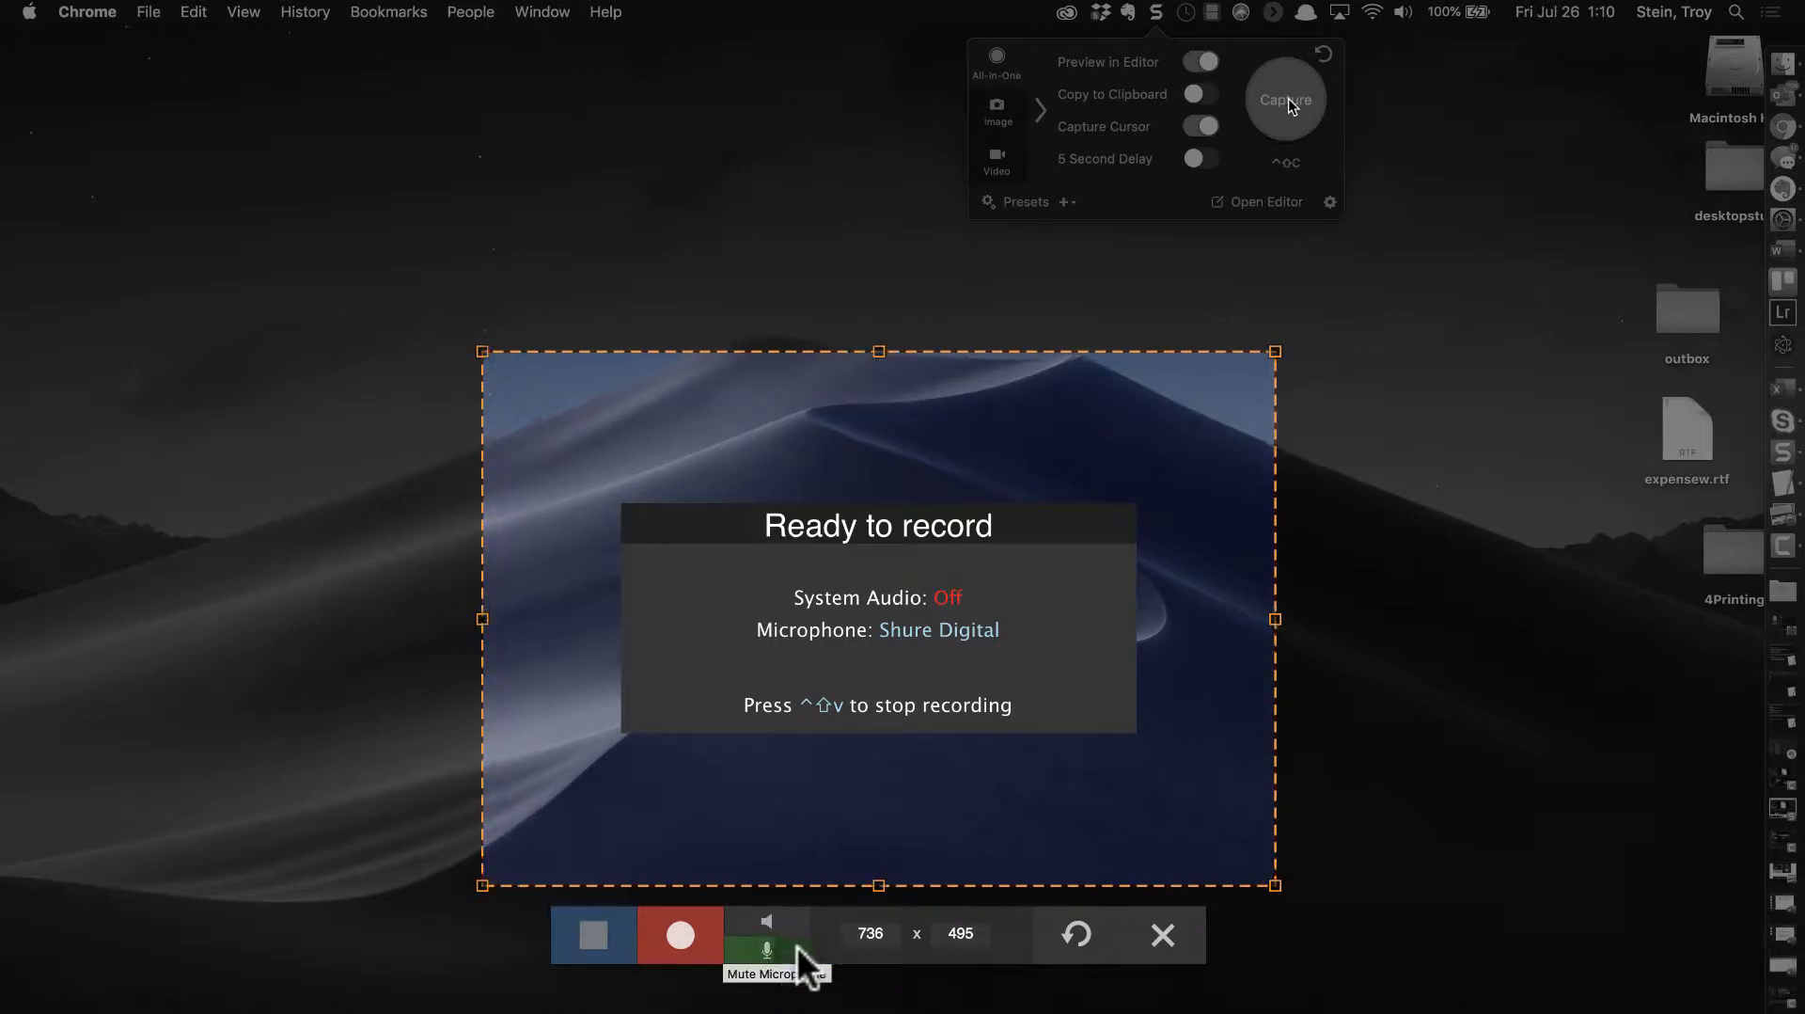
pyautogui.click(790, 954)
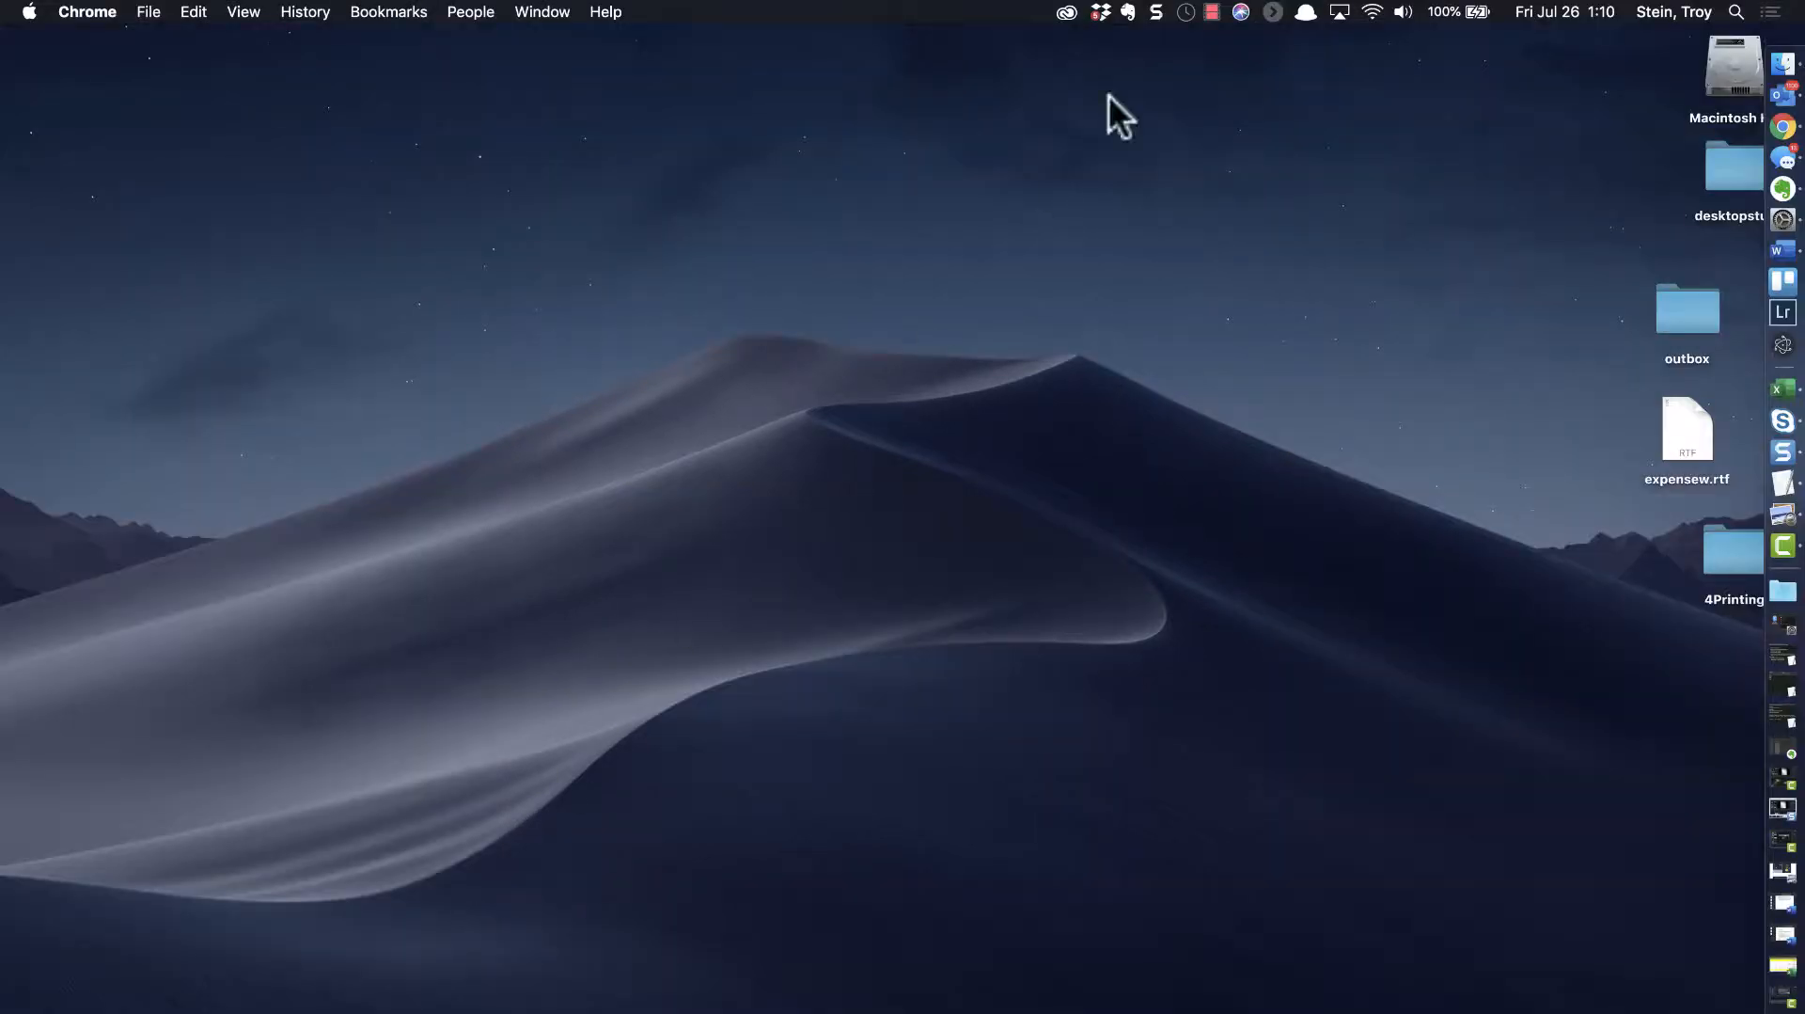
# Show the saved capture presets list and the add-preset options menu.
pyautogui.click(1214, 15)
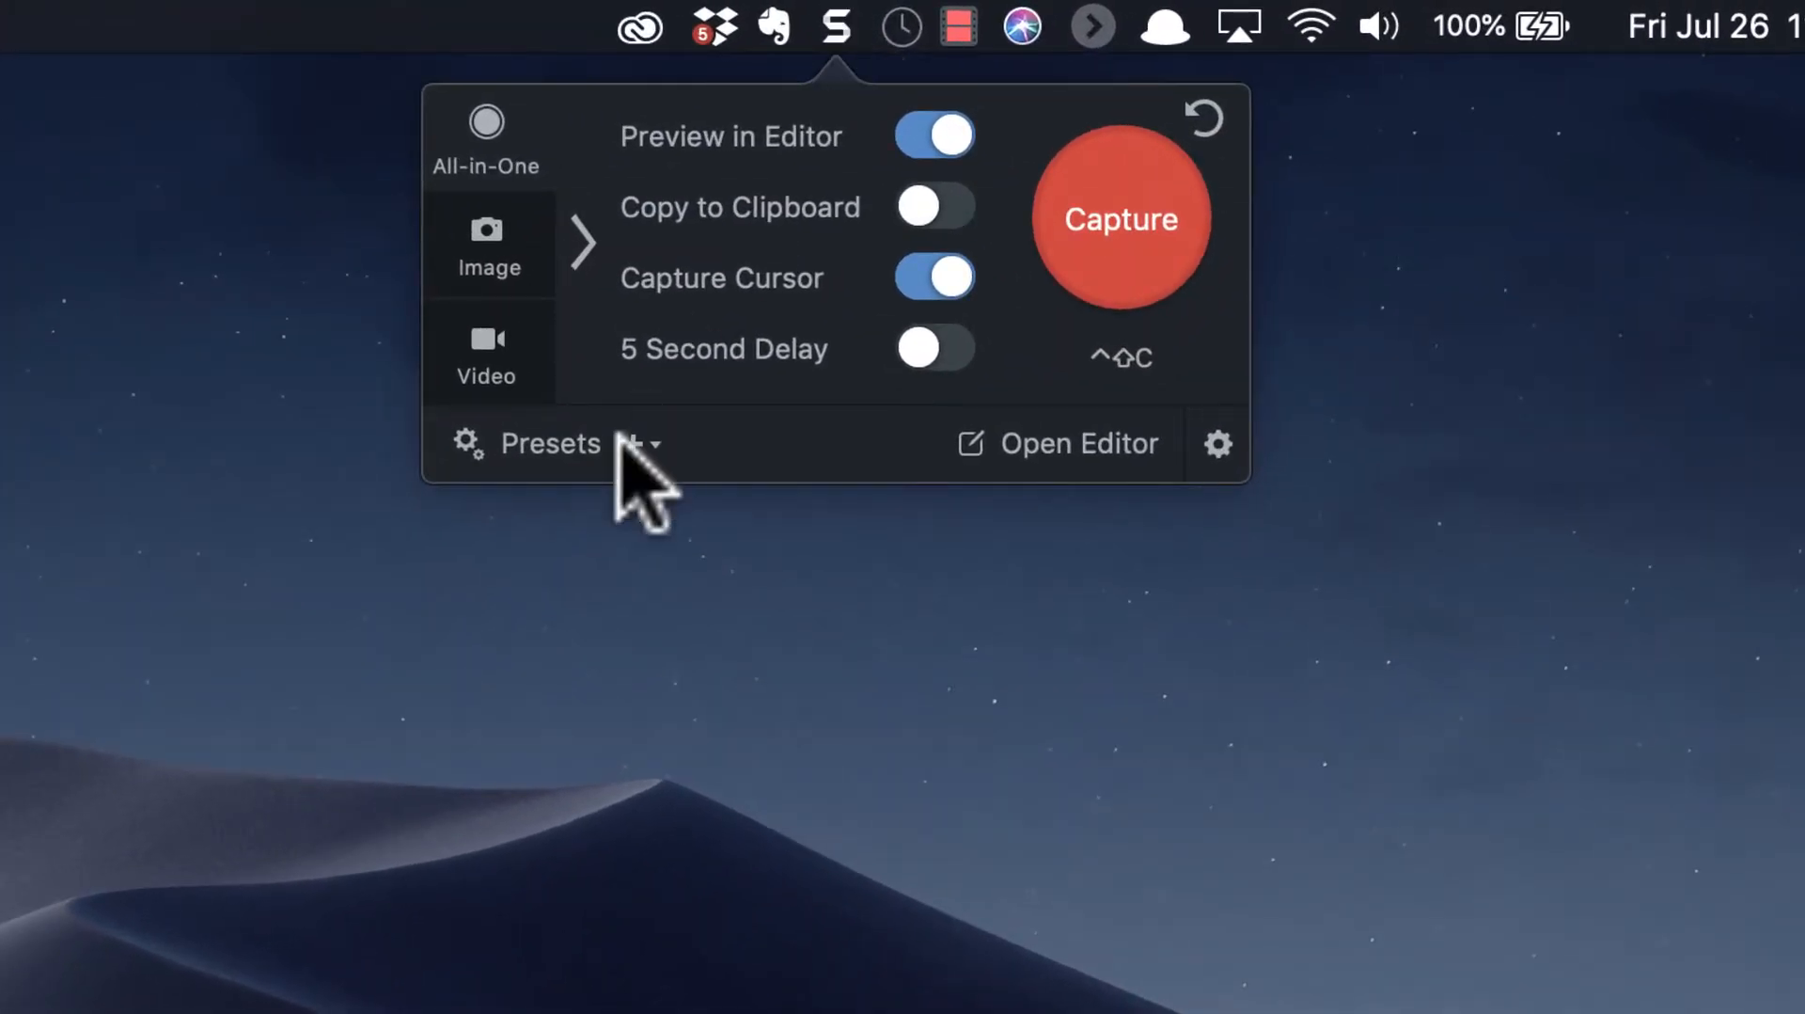
pyautogui.click(550, 444)
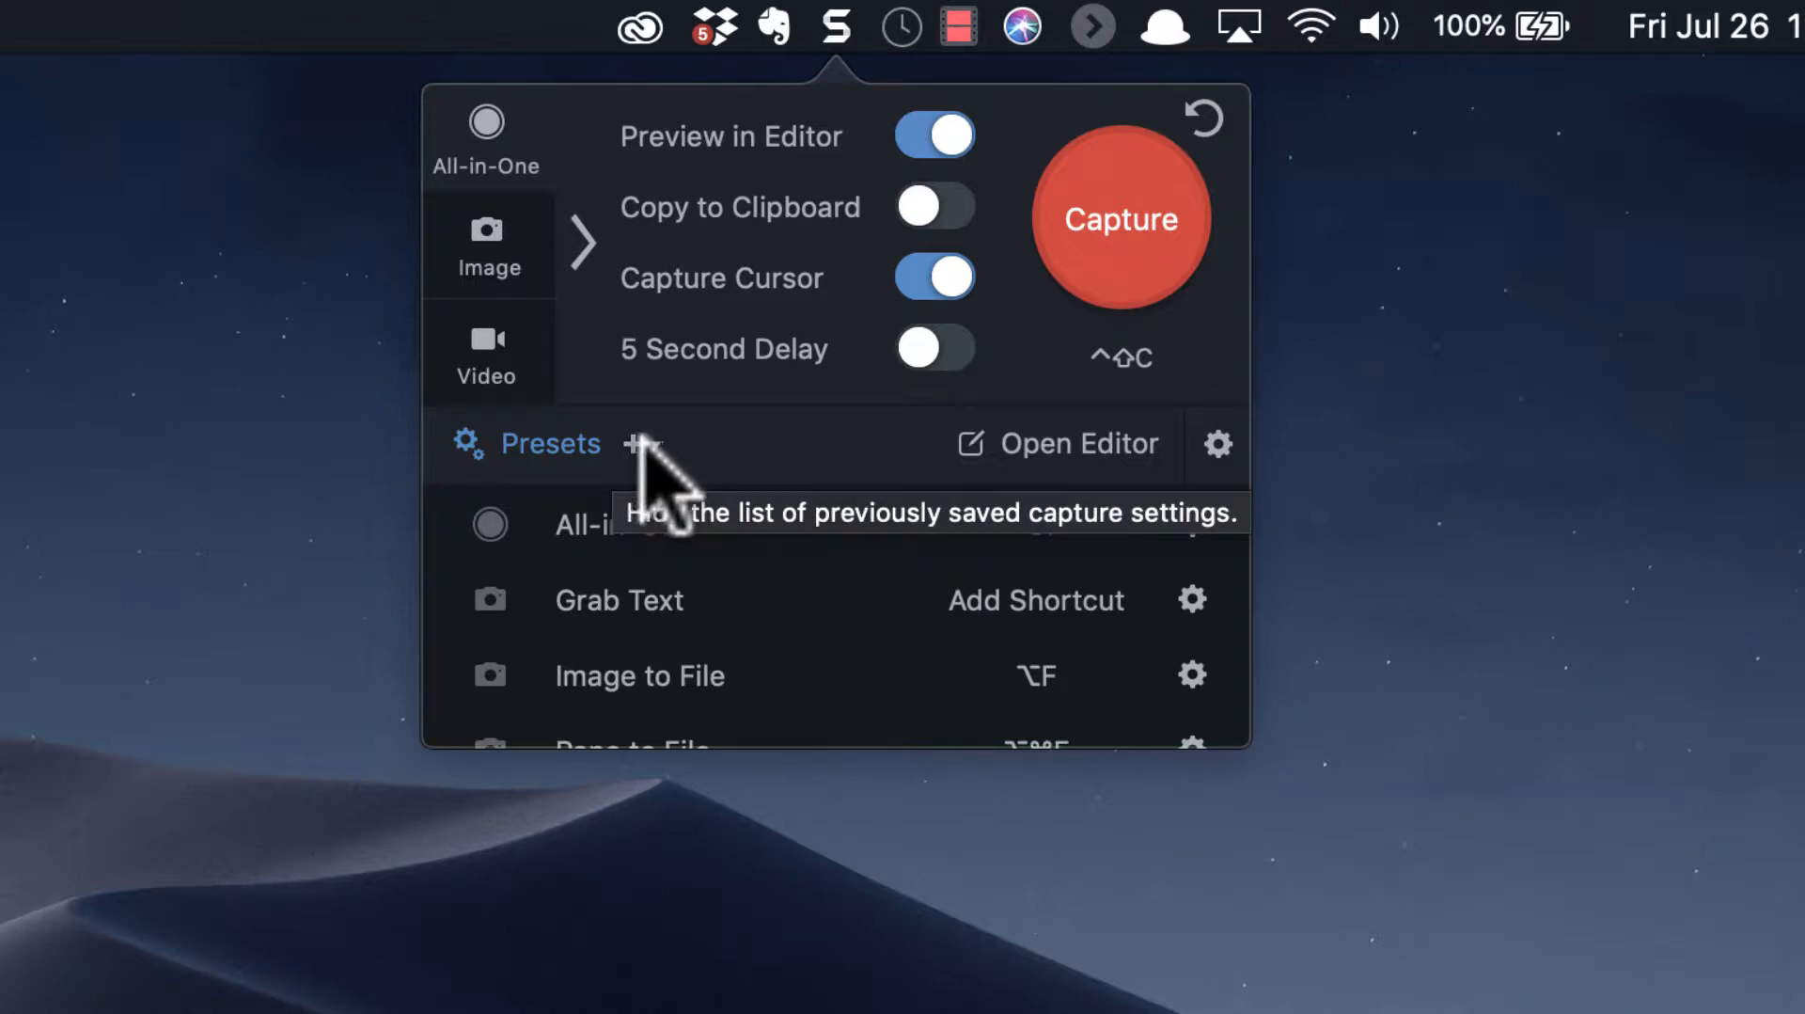
pyautogui.moveTo(672, 688)
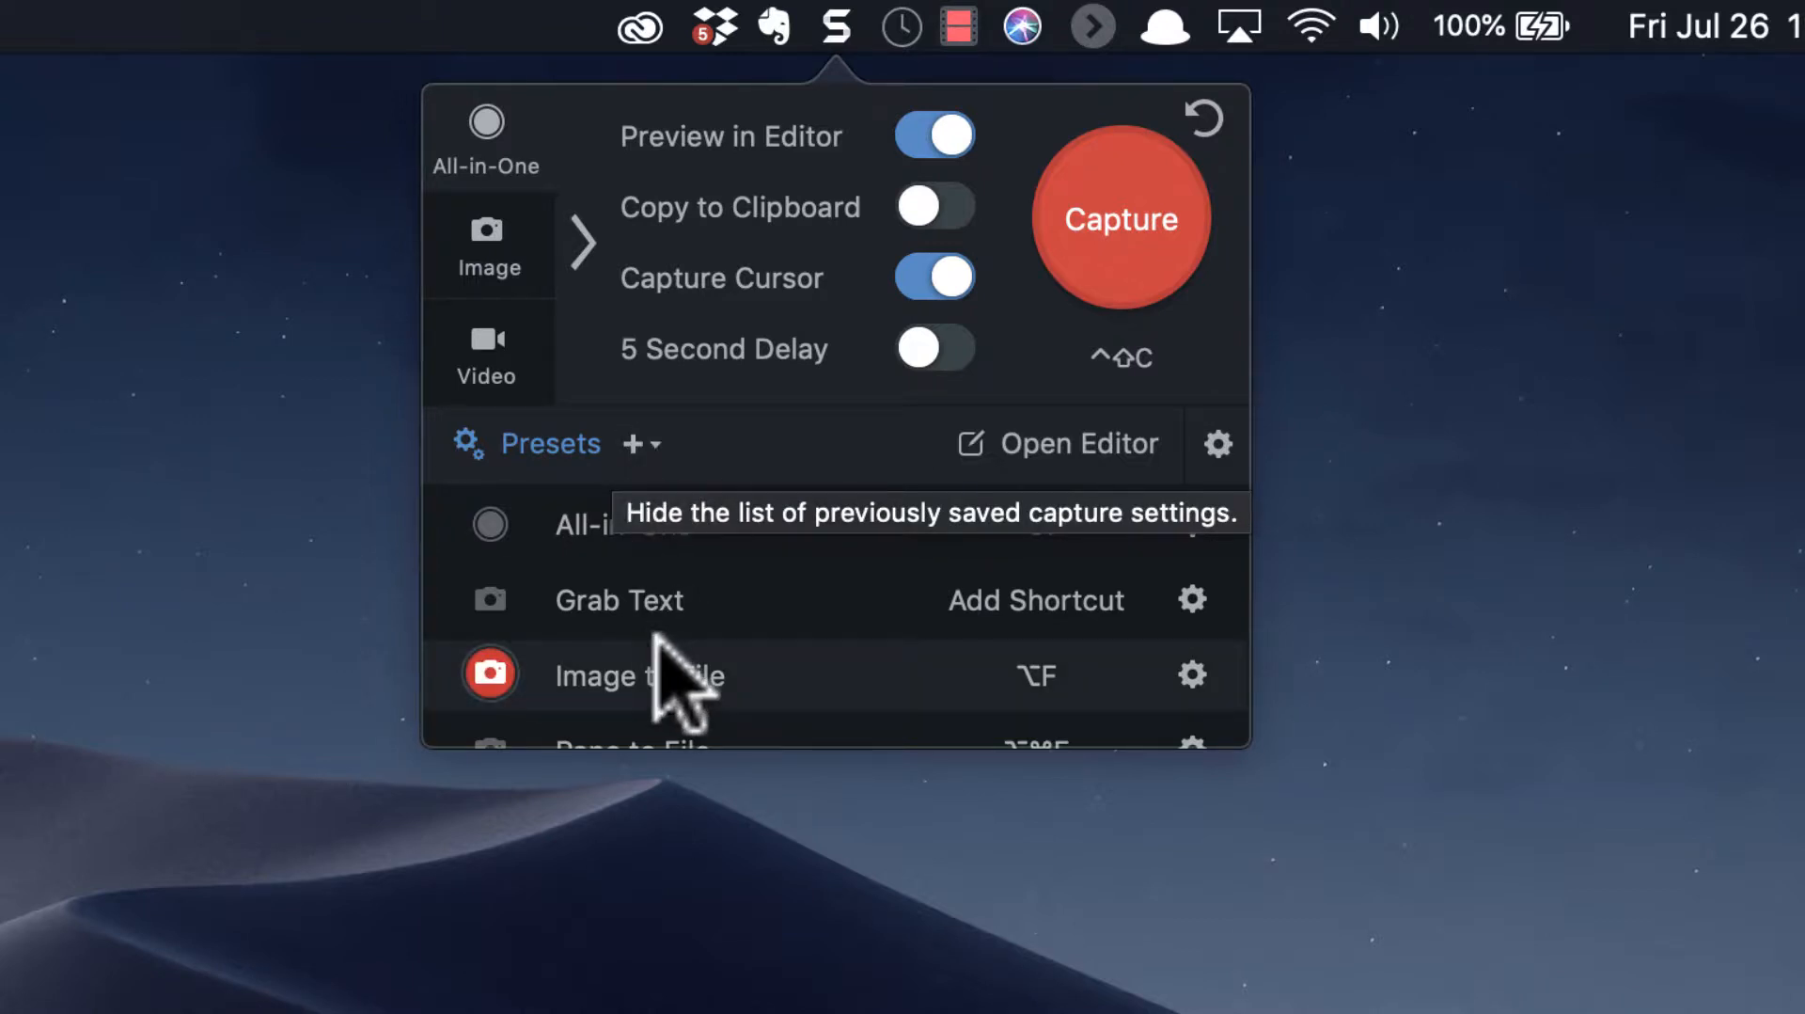
pyautogui.scroll(-3)
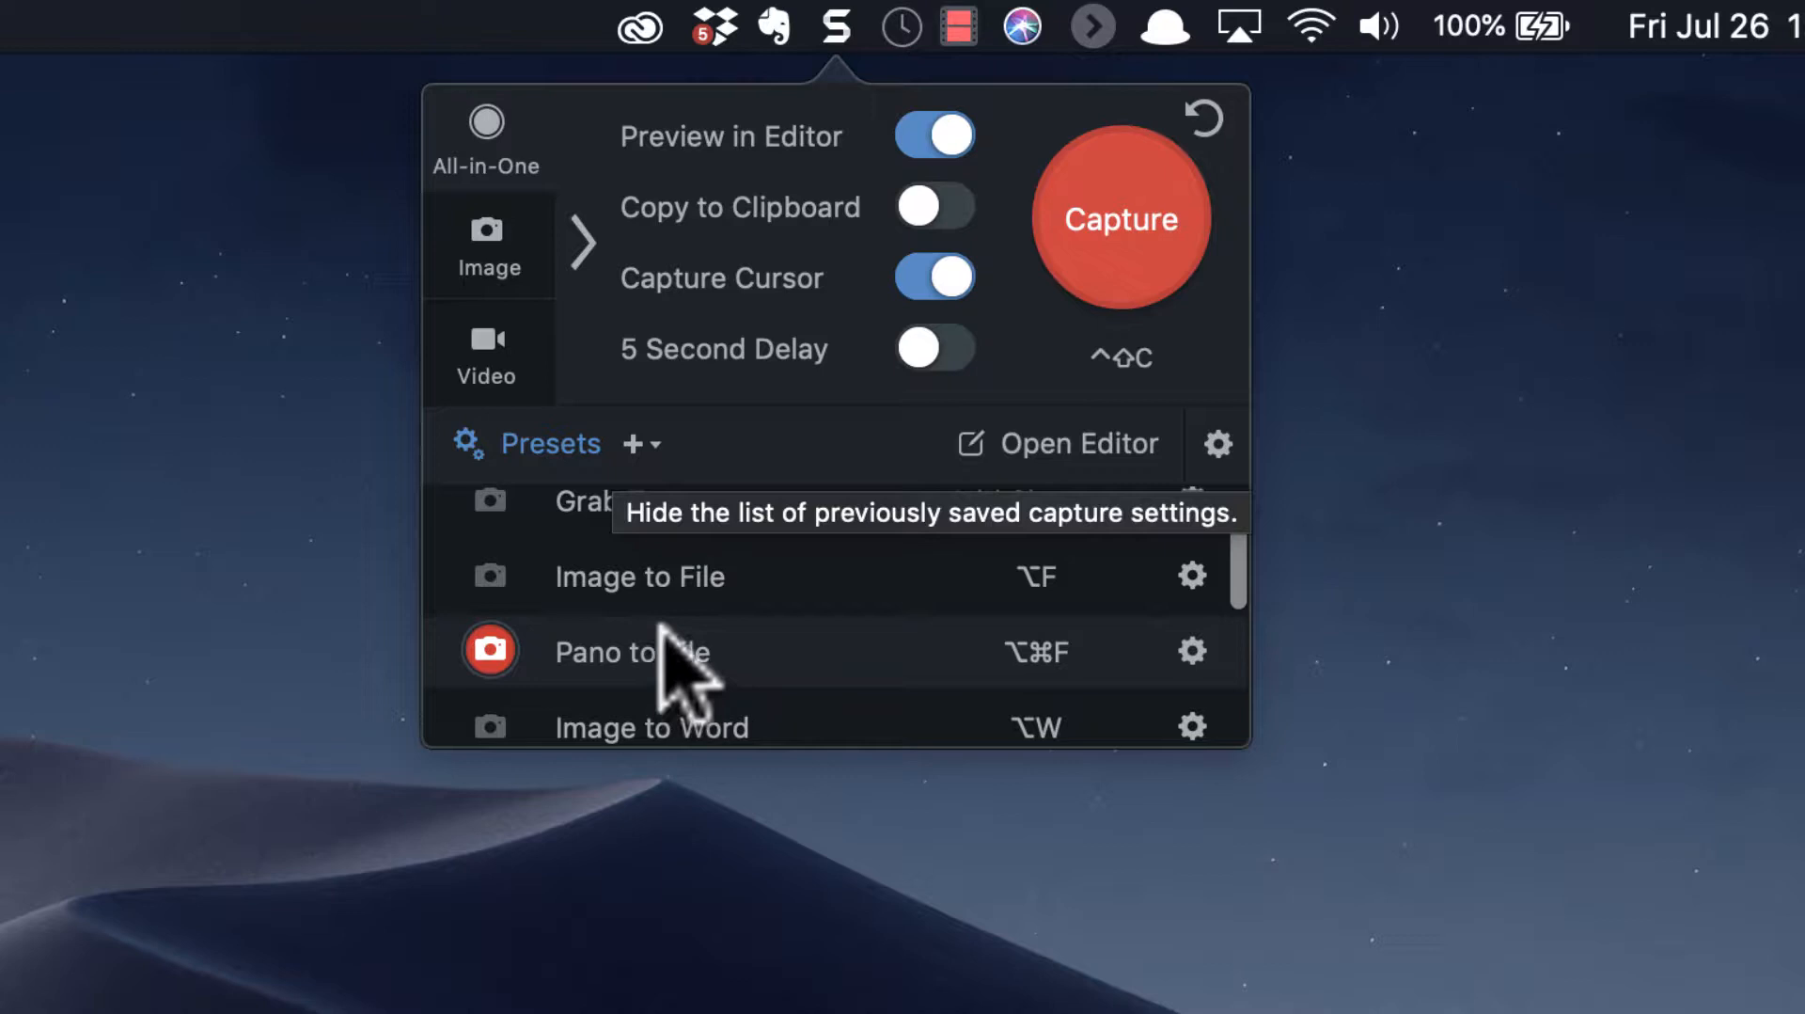
pyautogui.click(633, 443)
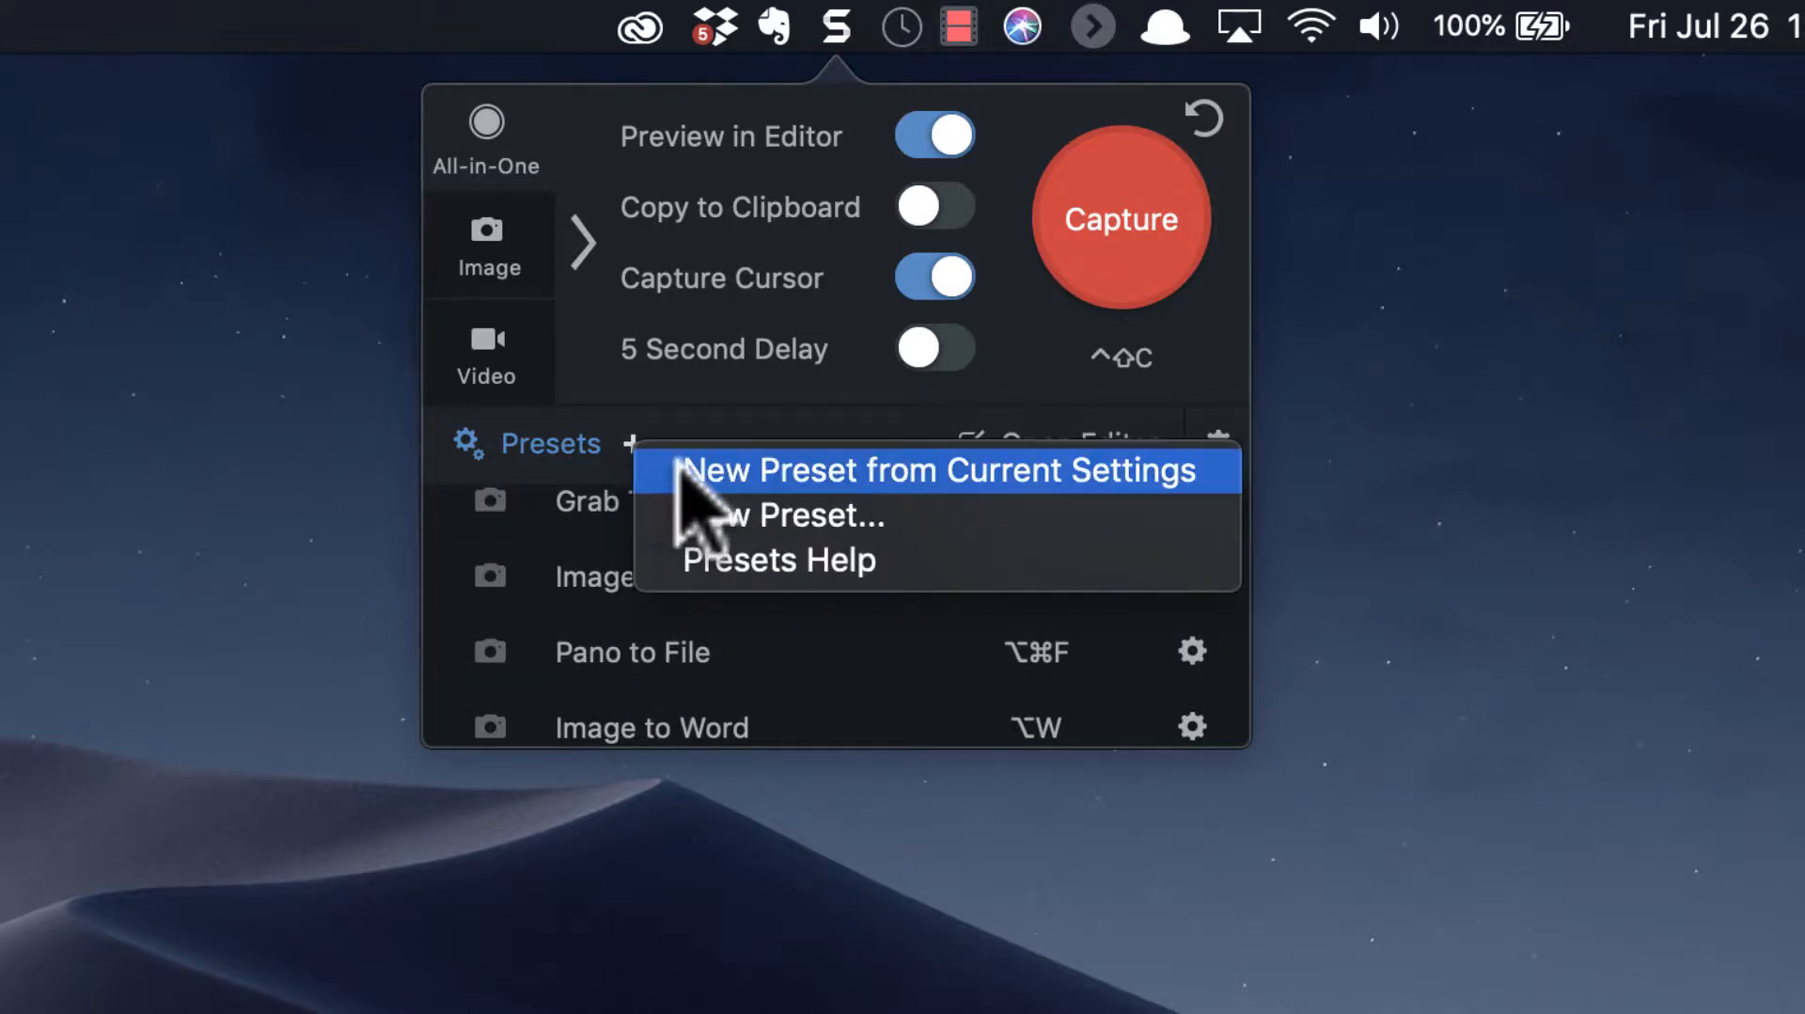
# Save a Region image preset with clipboard copy and cursor capture, Share left at None.
pyautogui.click(941, 469)
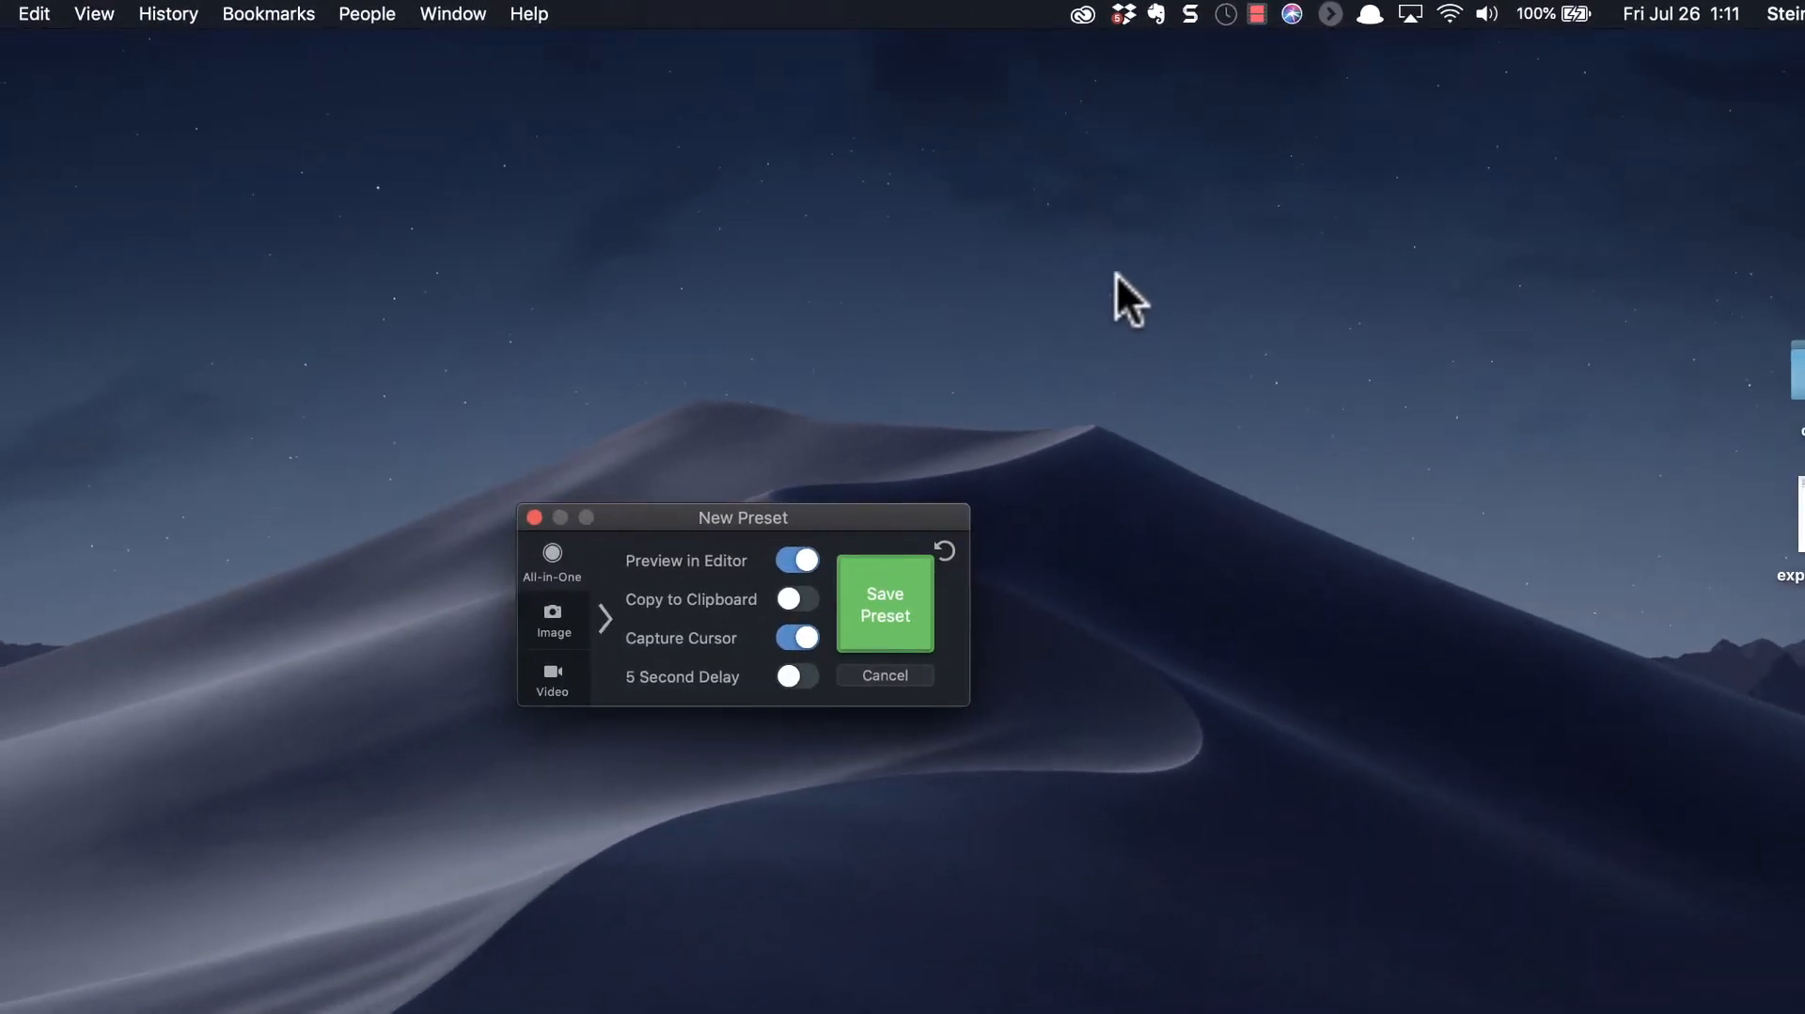
pyautogui.click(552, 615)
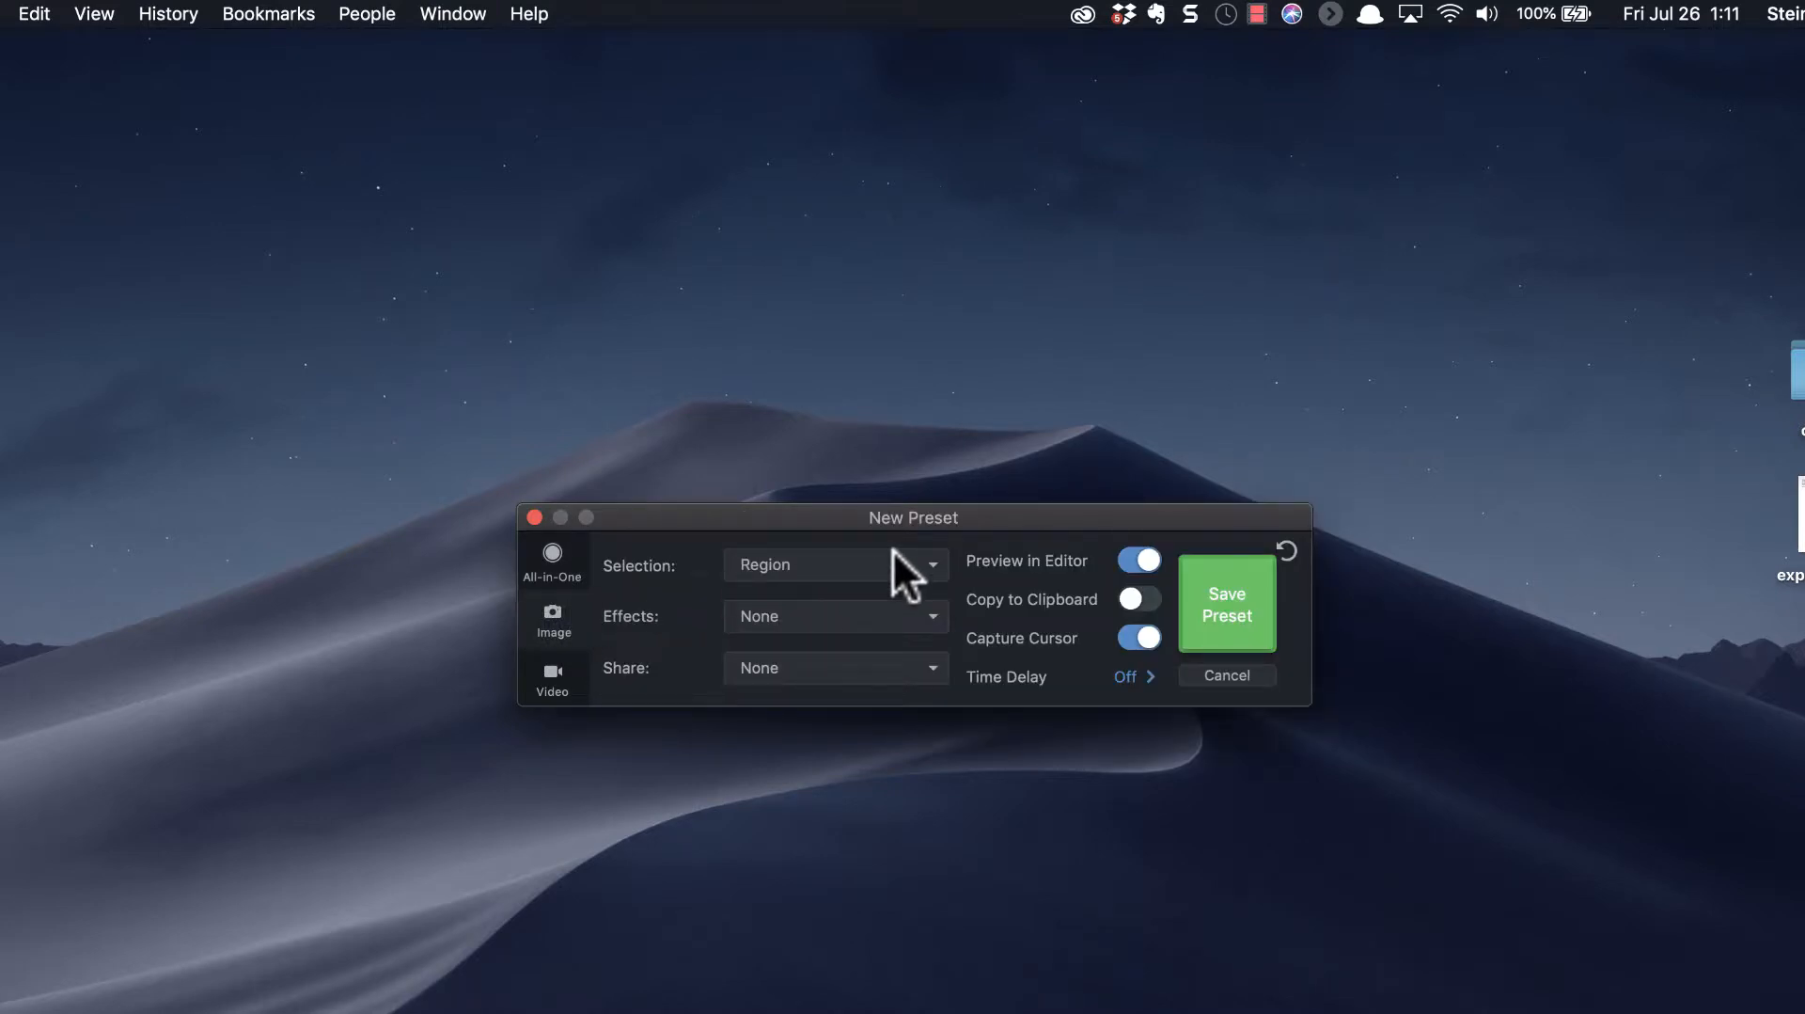
pyautogui.moveTo(895, 619)
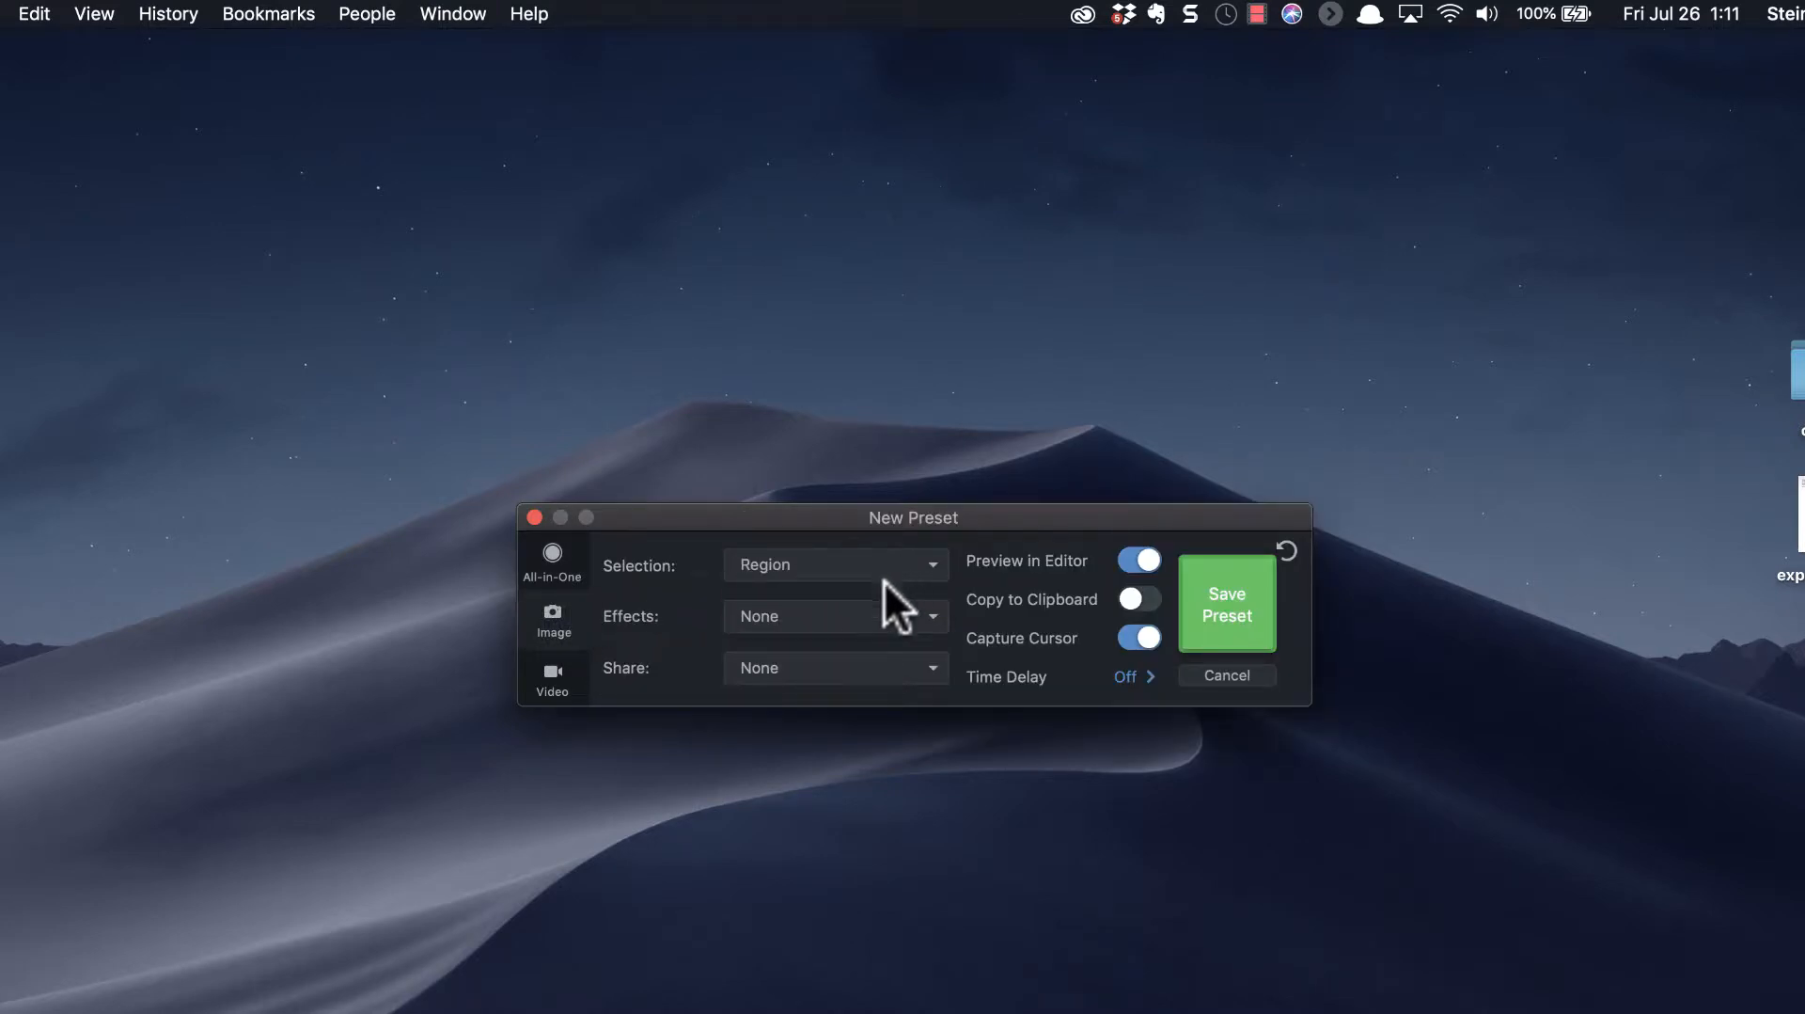
pyautogui.moveTo(1012, 642)
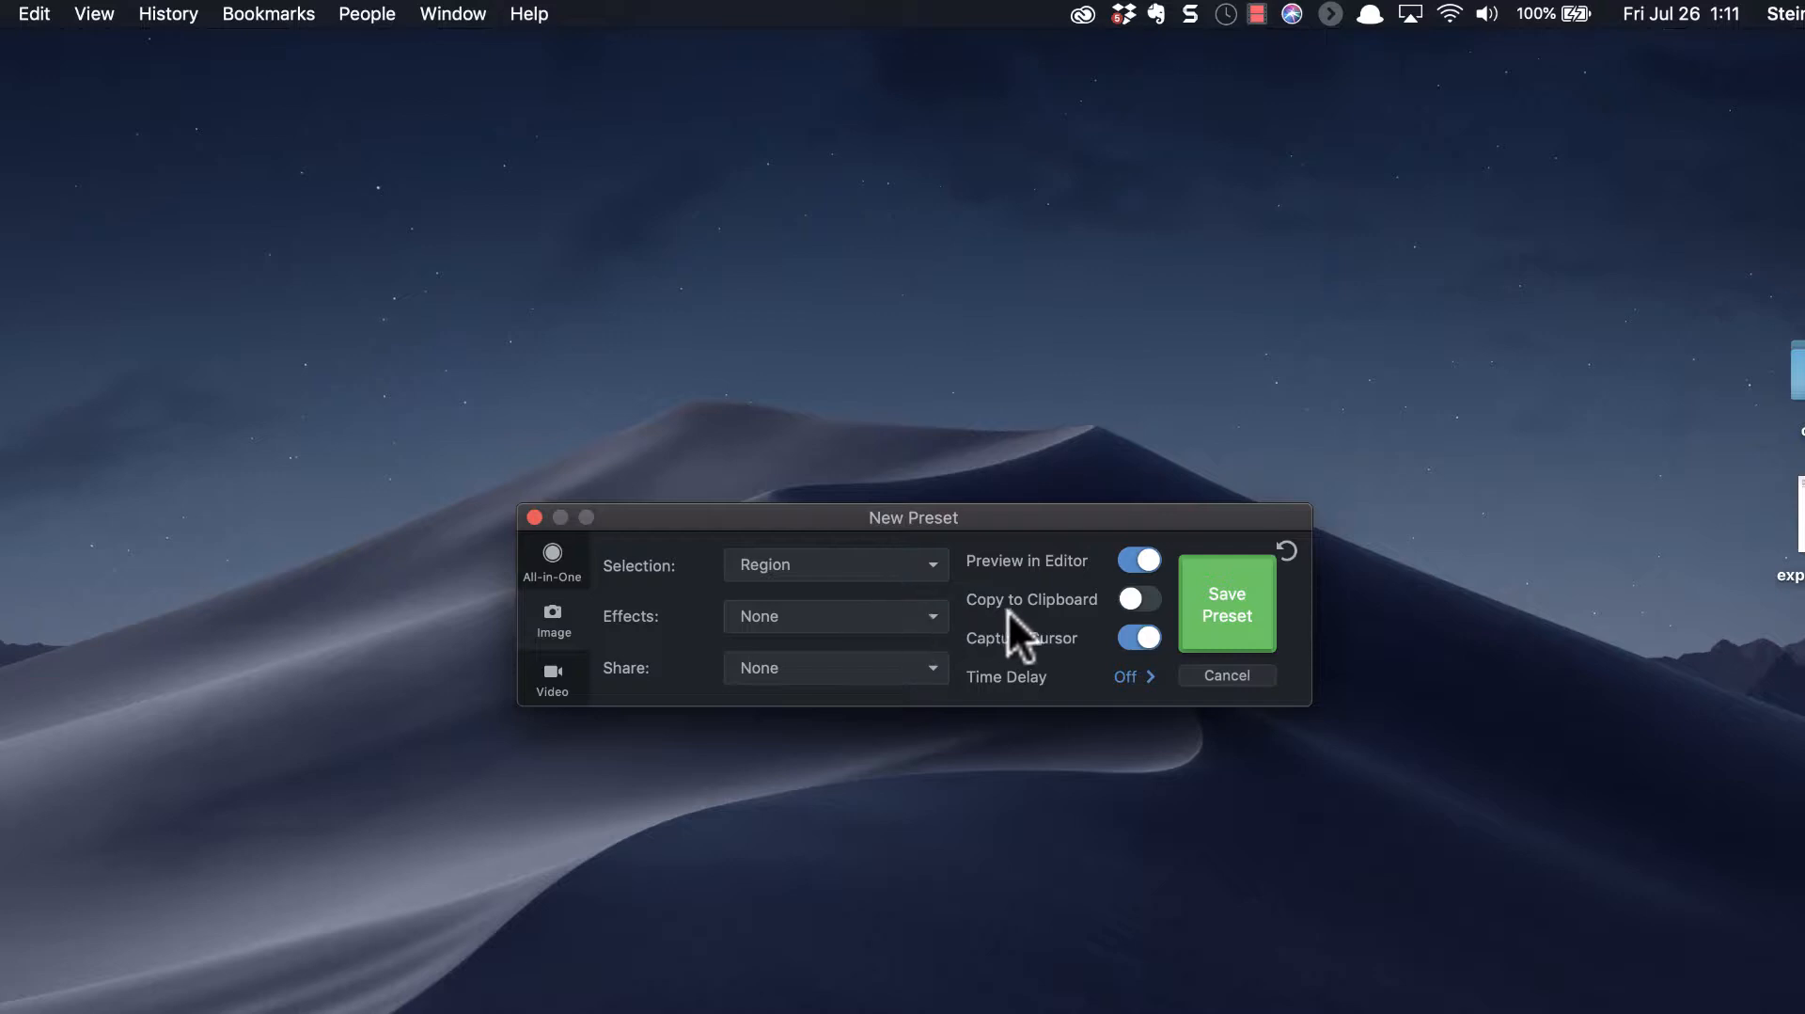
pyautogui.click(1139, 599)
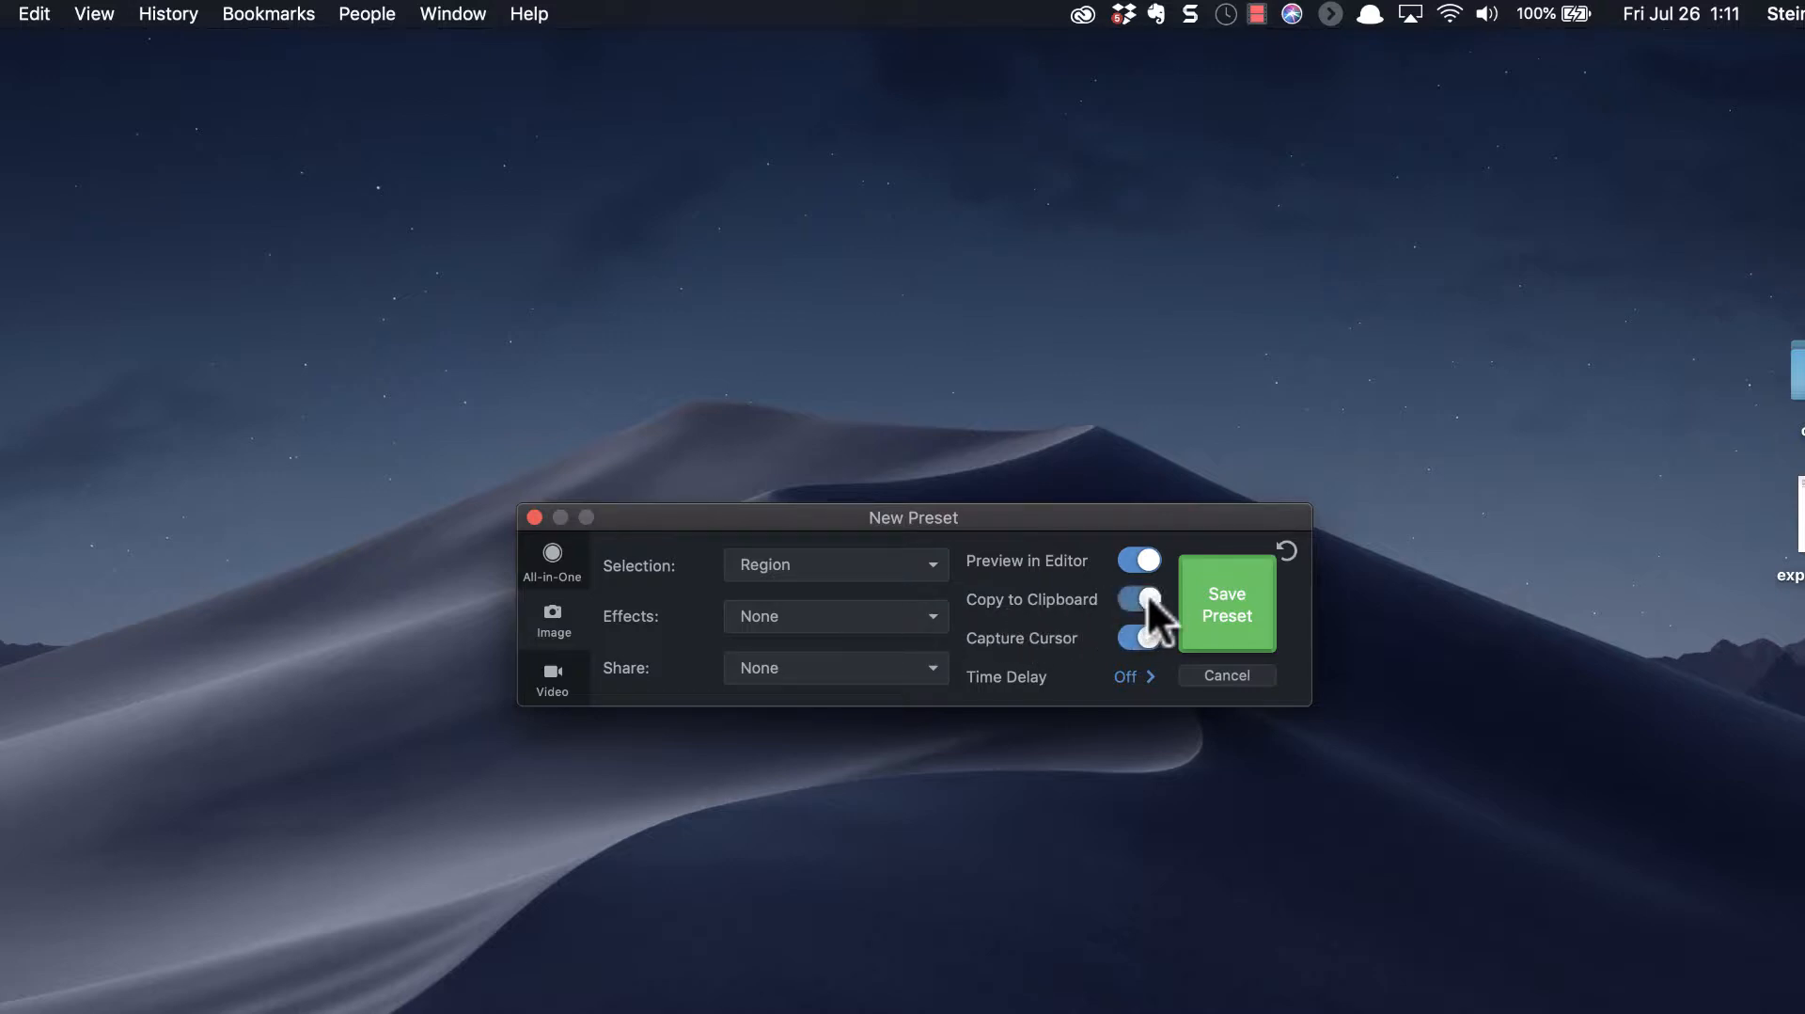
pyautogui.click(1139, 599)
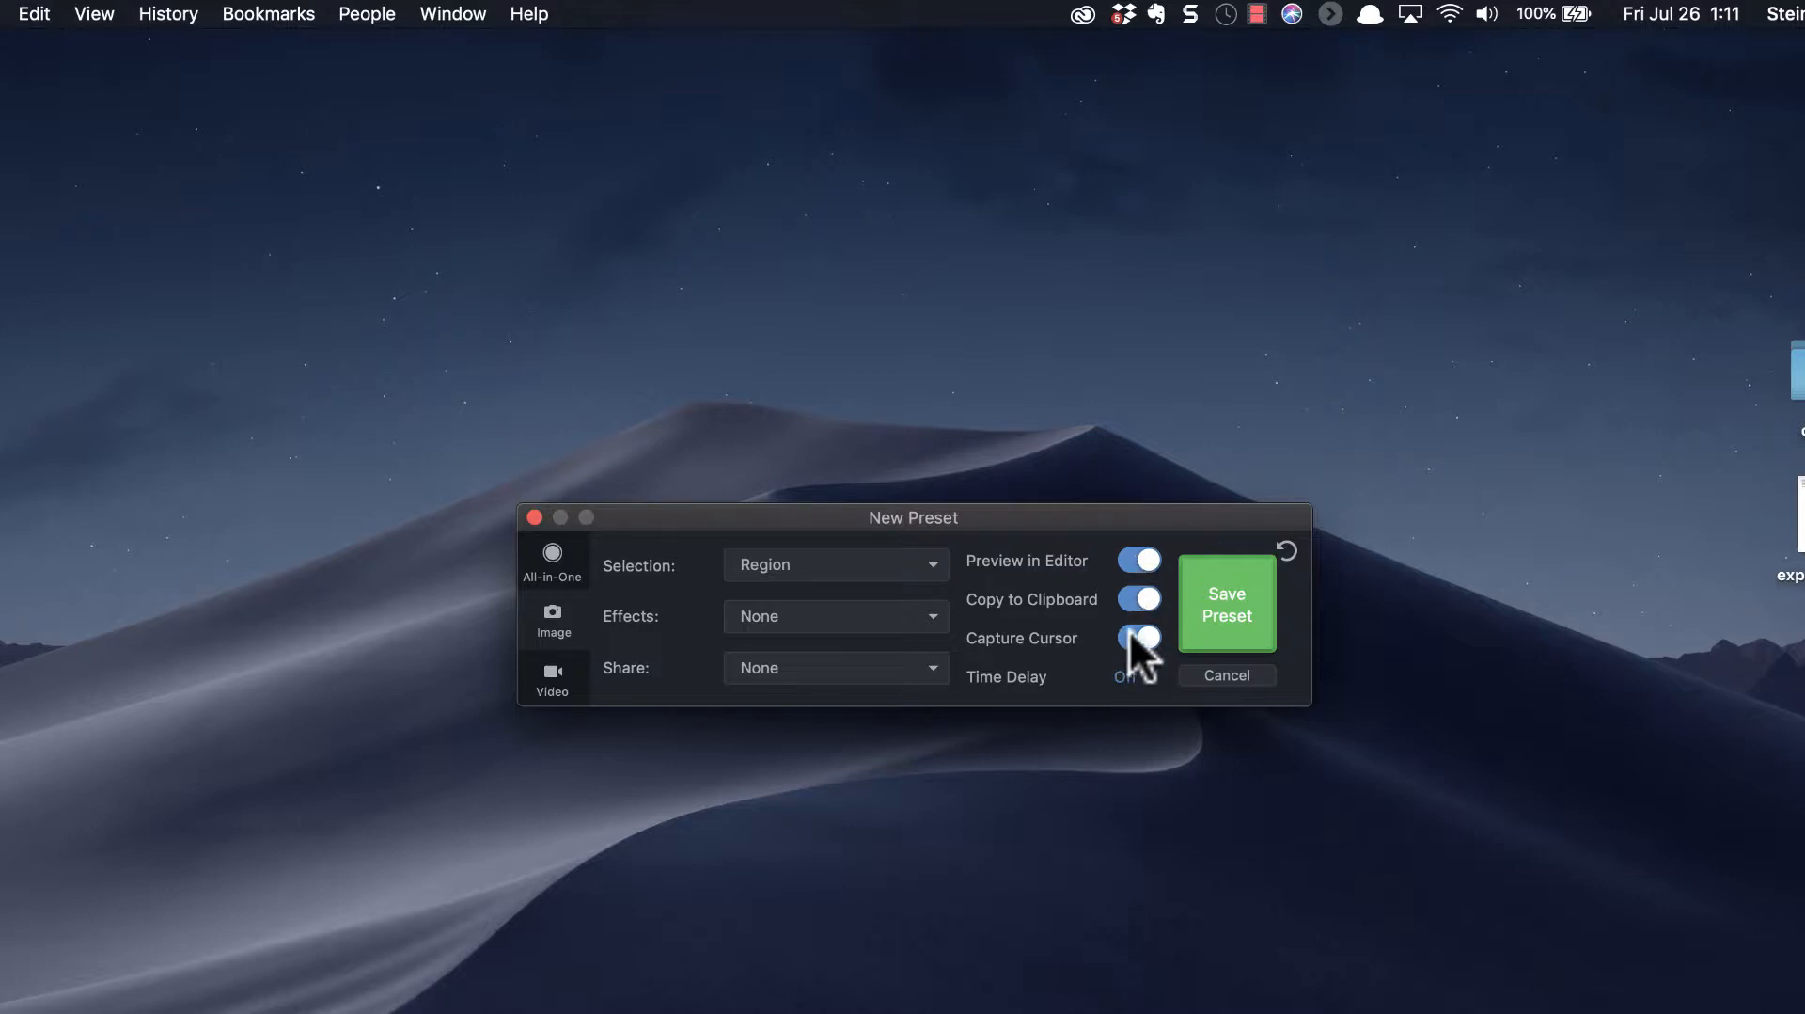
pyautogui.click(1138, 638)
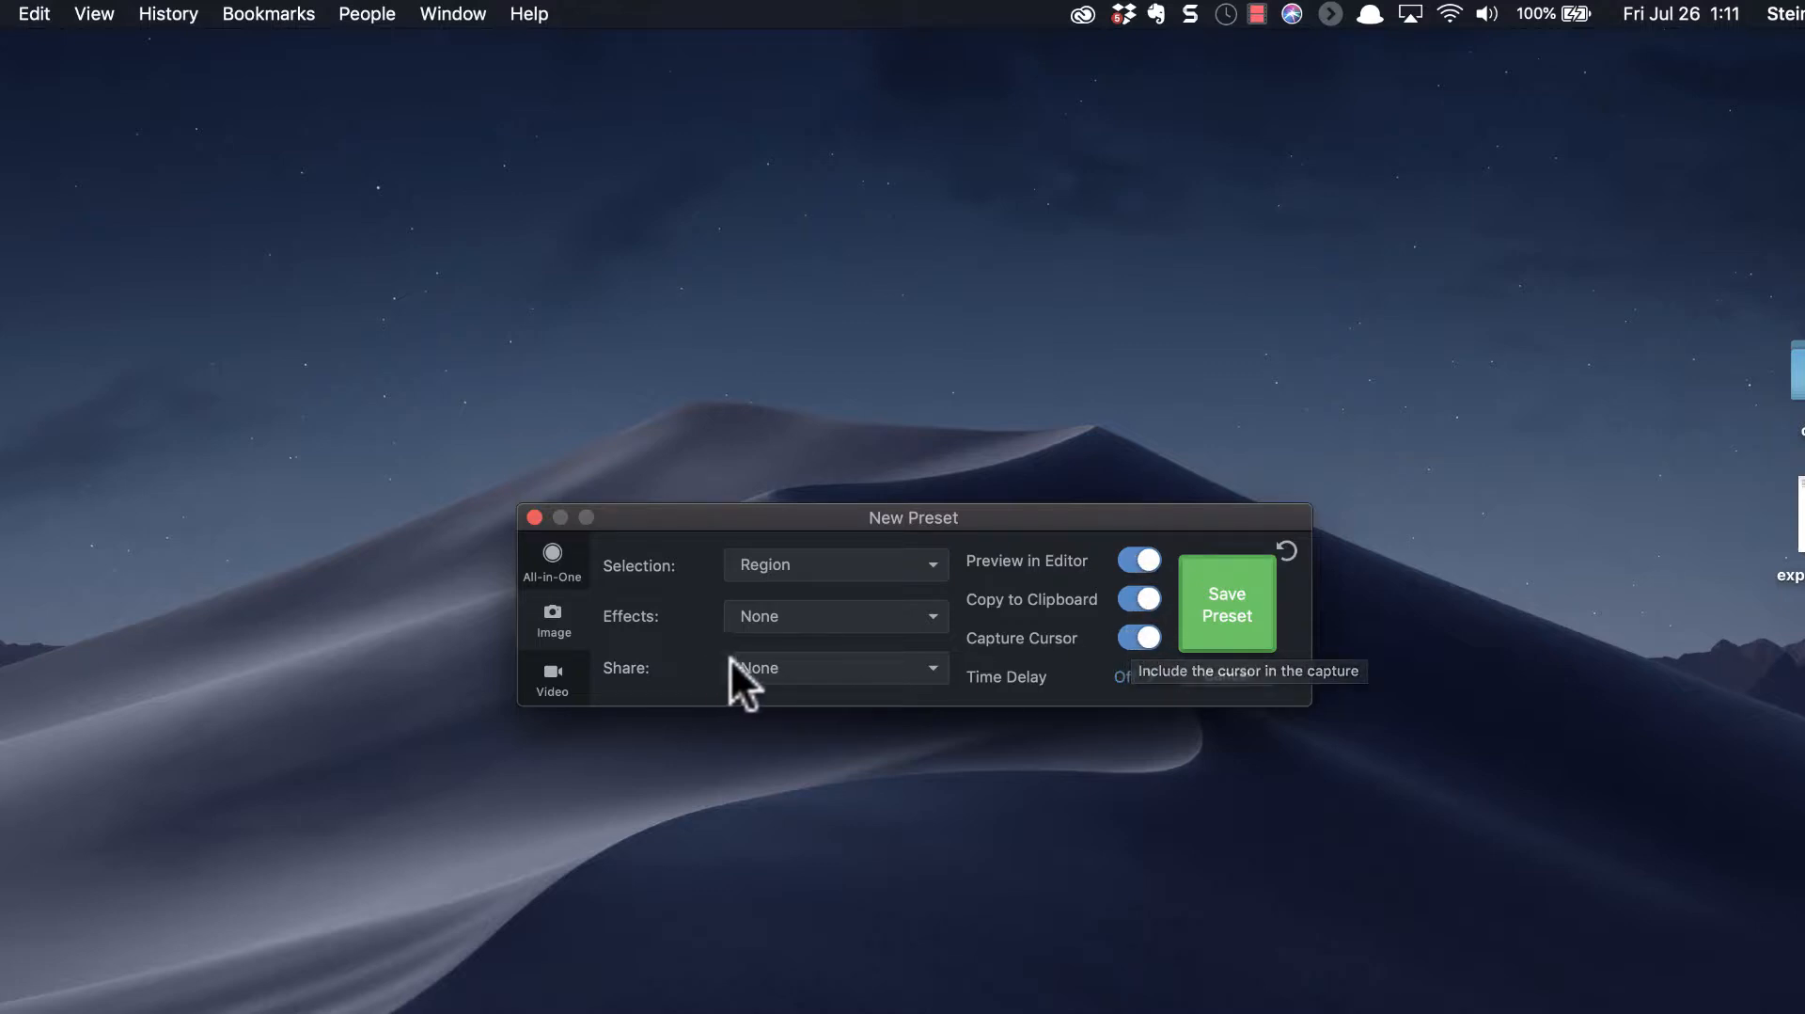
pyautogui.click(836, 668)
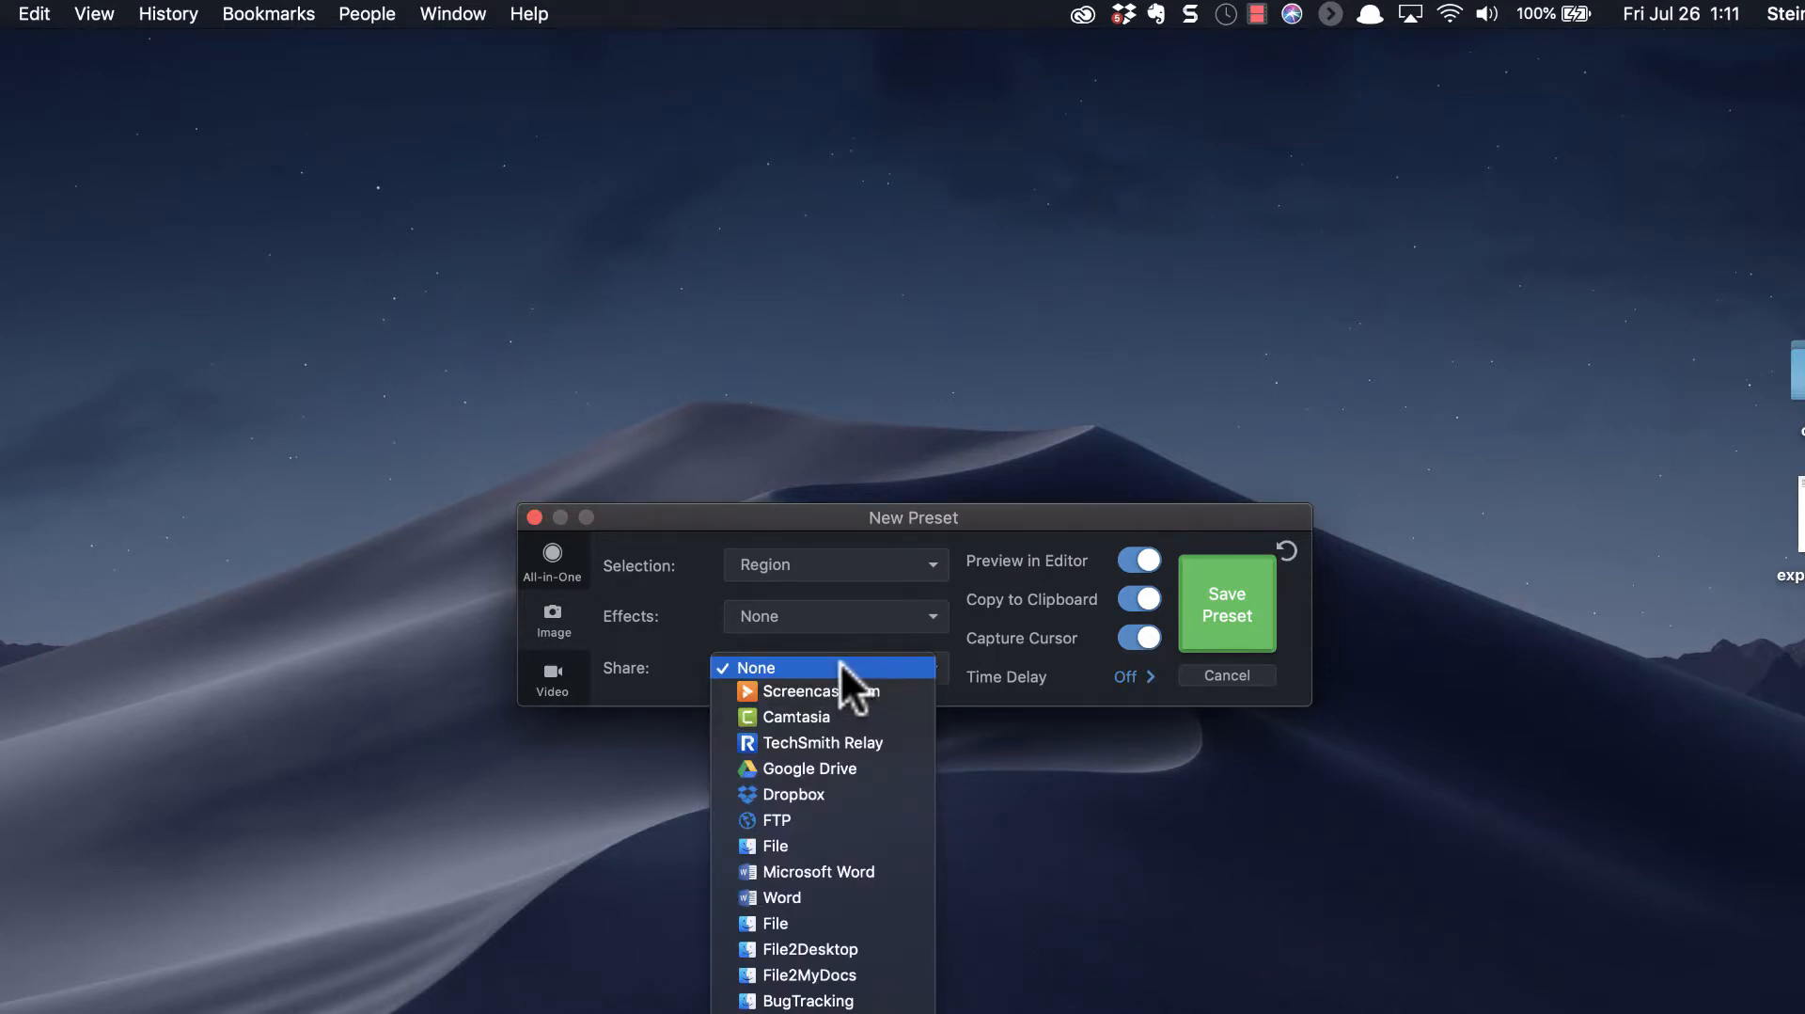
pyautogui.moveTo(787, 775)
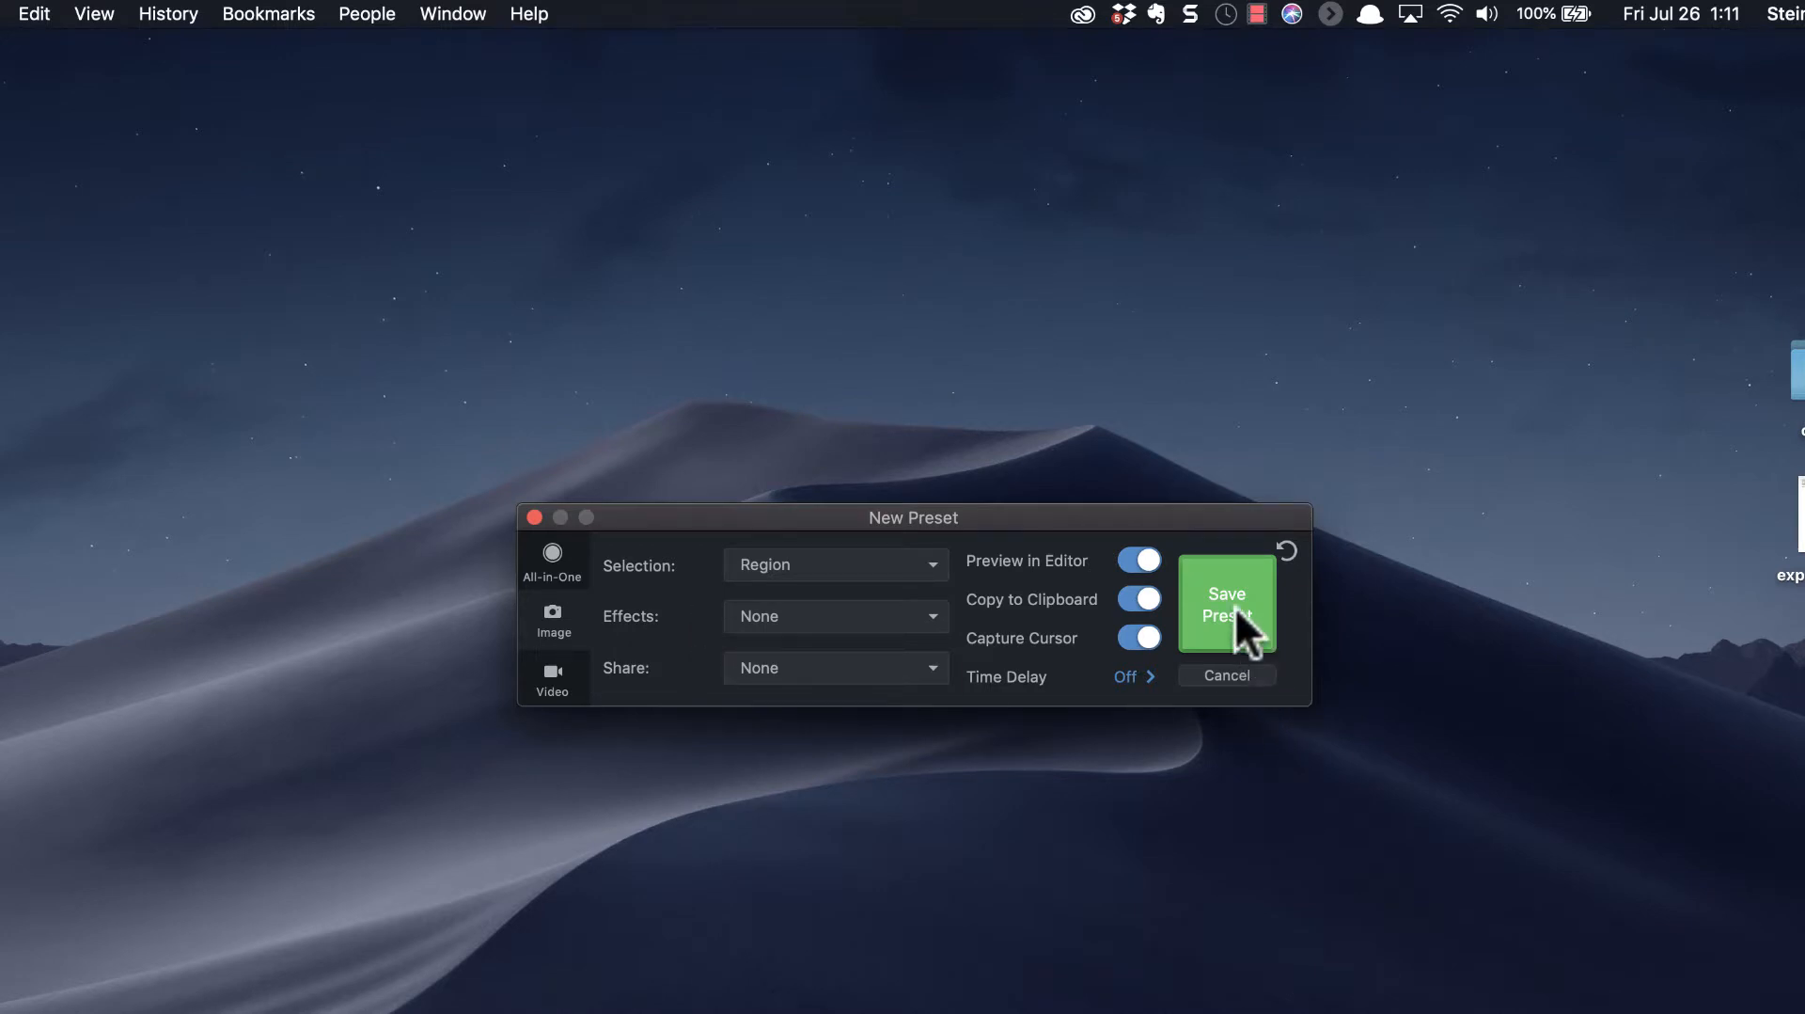
pyautogui.click(1226, 603)
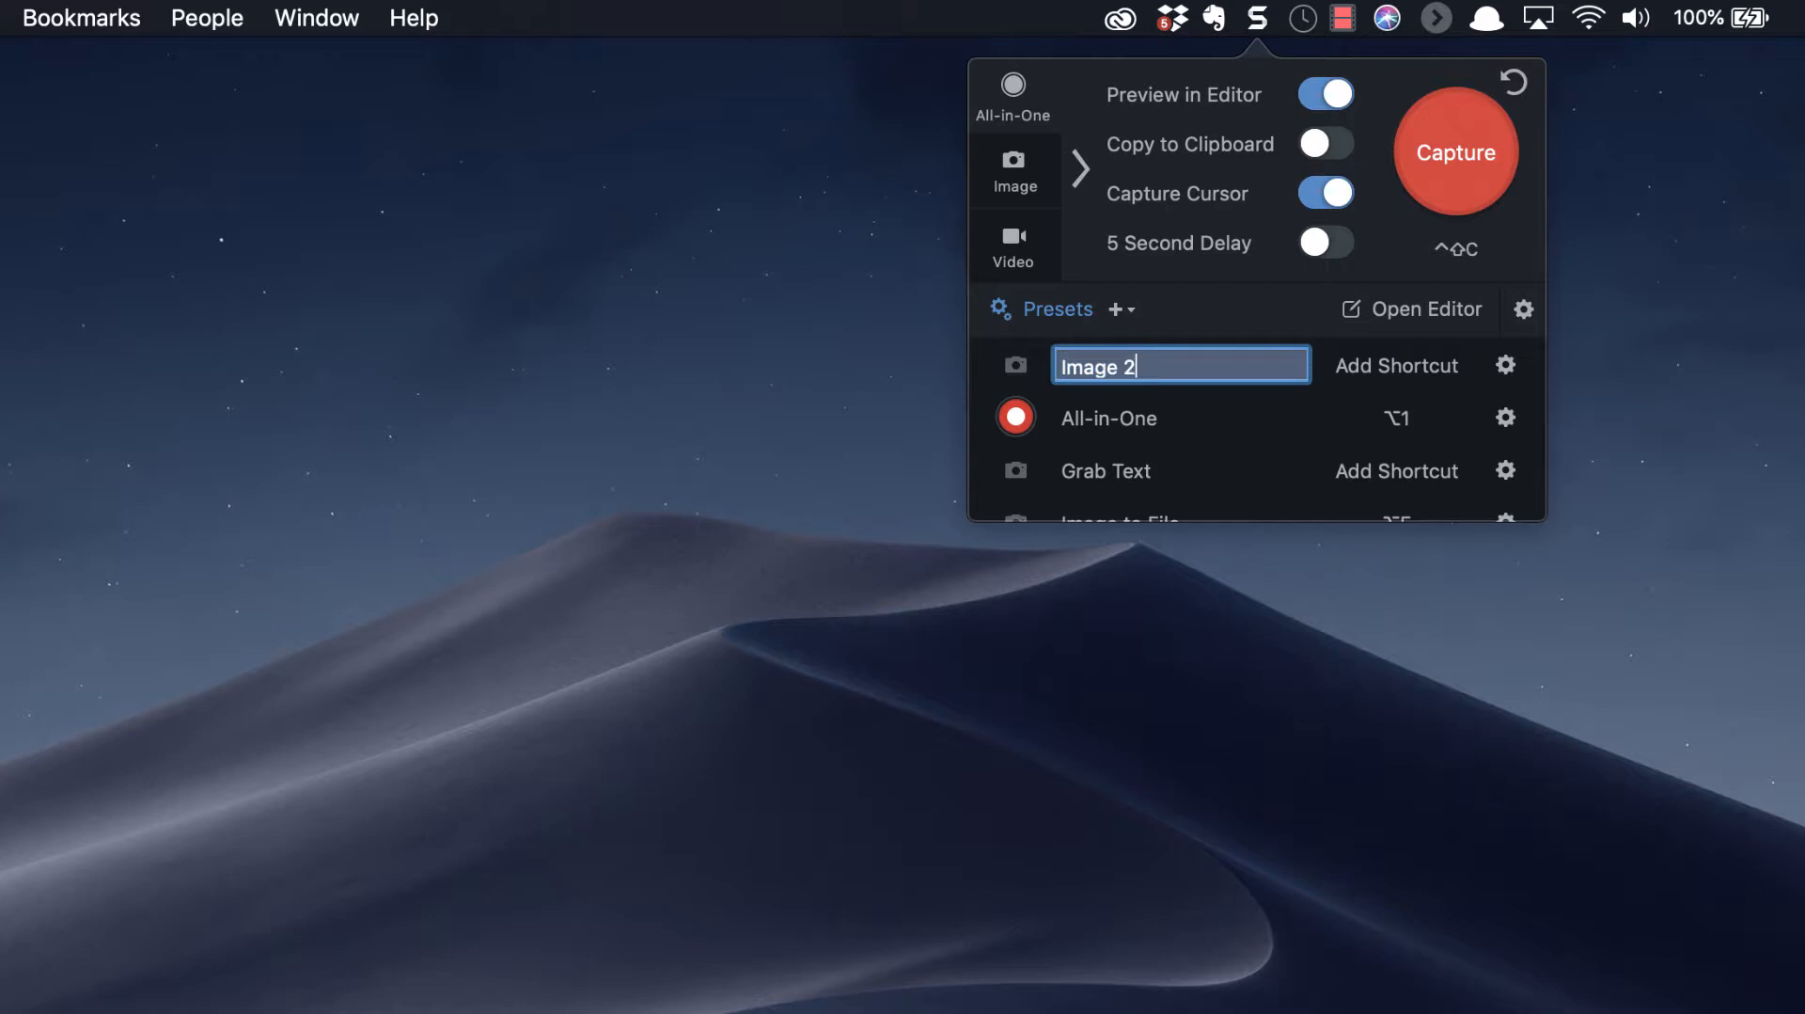
# Name the new preset 'dropbox' and scroll through the presets and their ⌥ shortcuts.
pyautogui.write('dropbox')
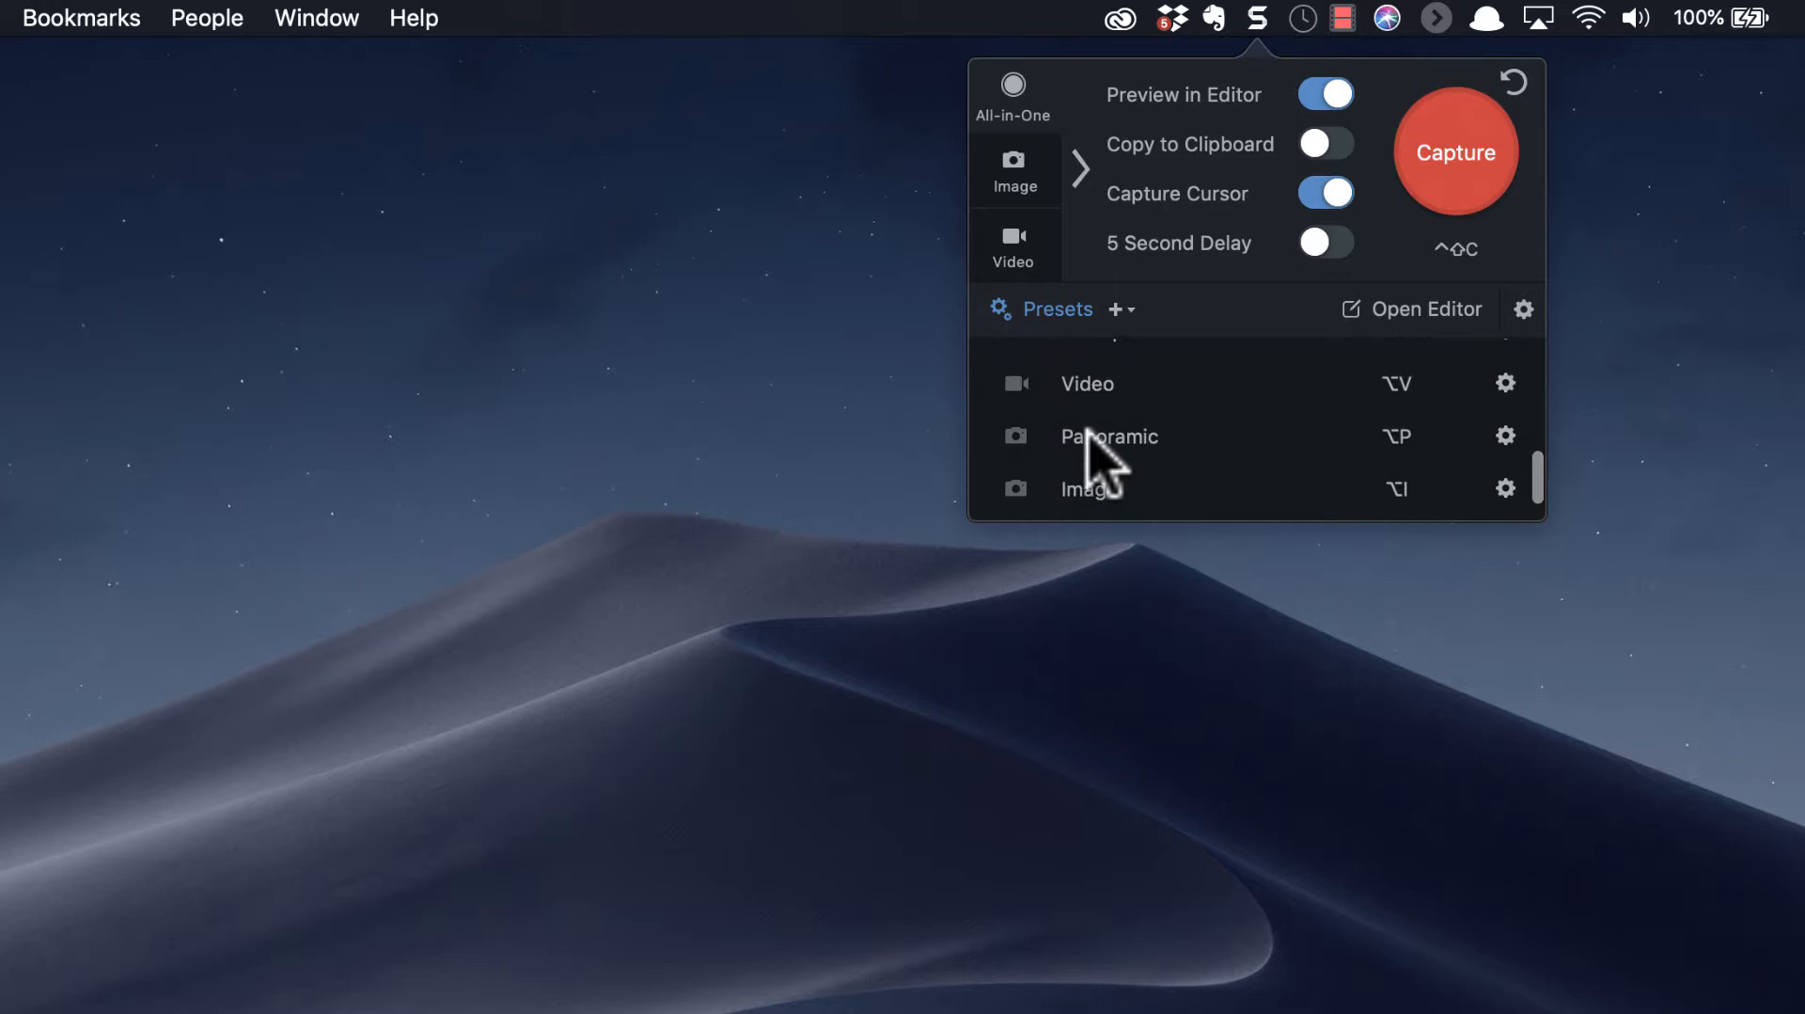
pyautogui.scroll(-3)
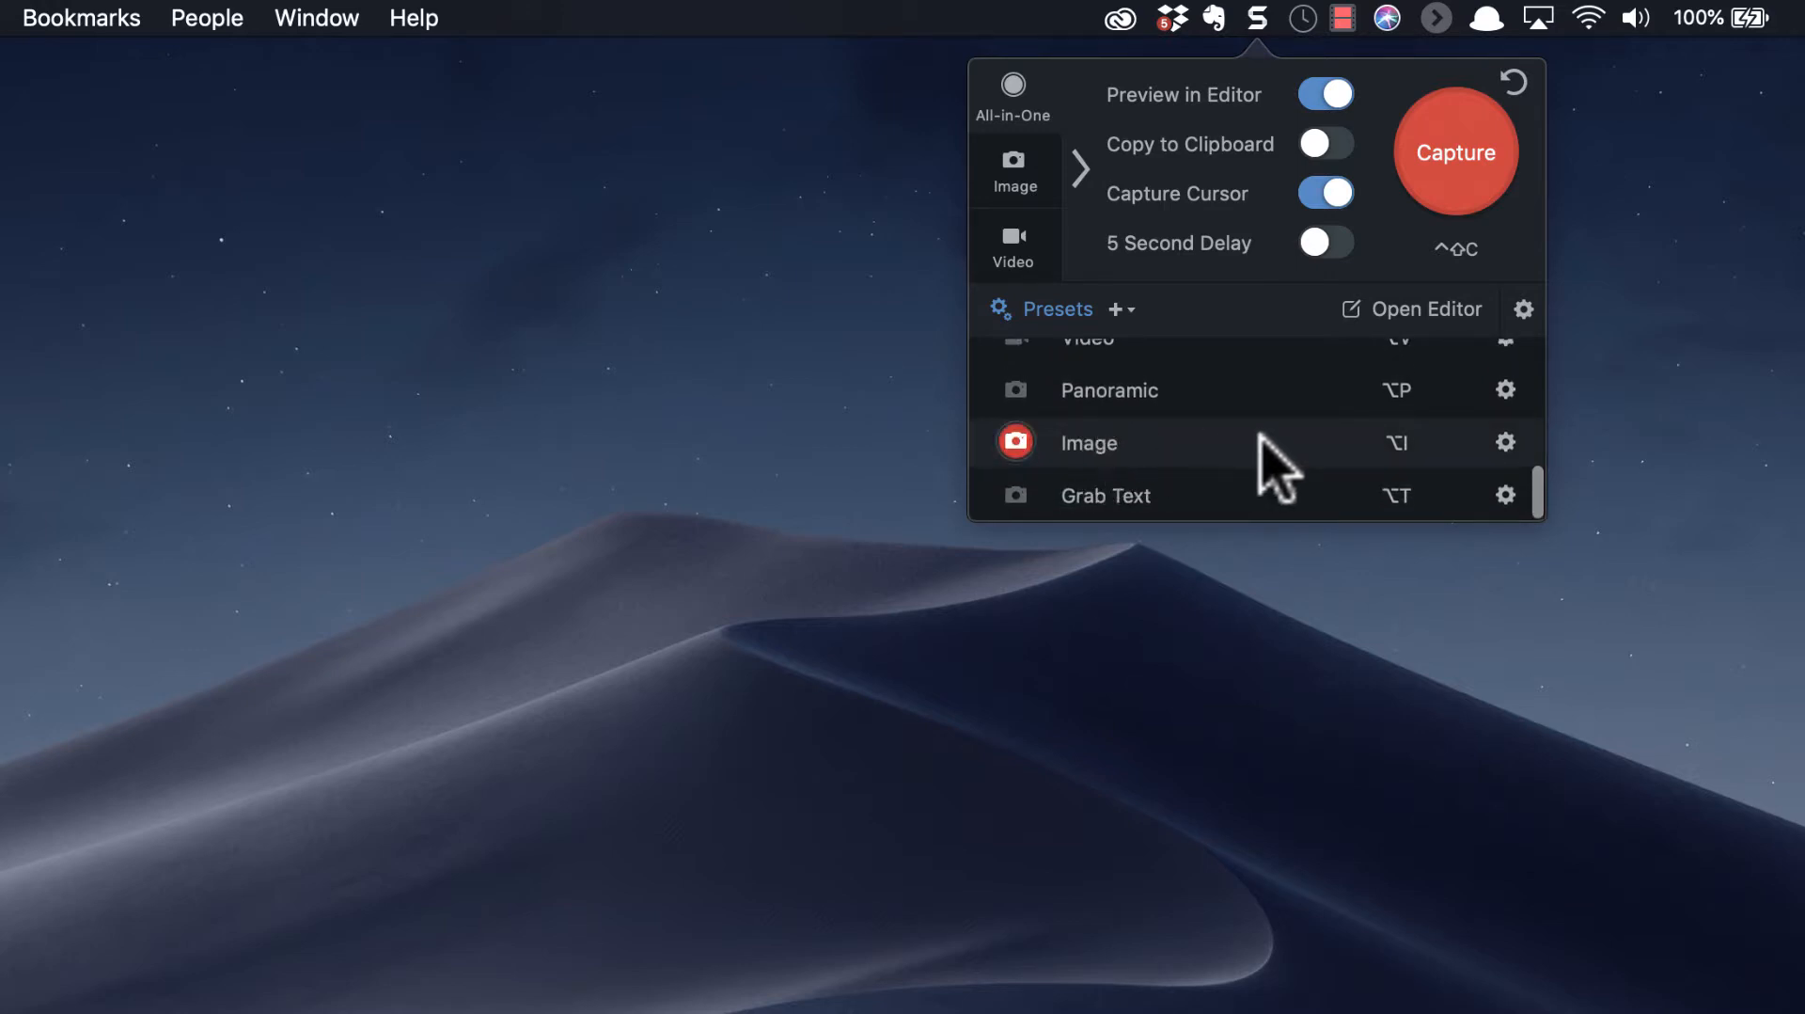
pyautogui.click(1396, 443)
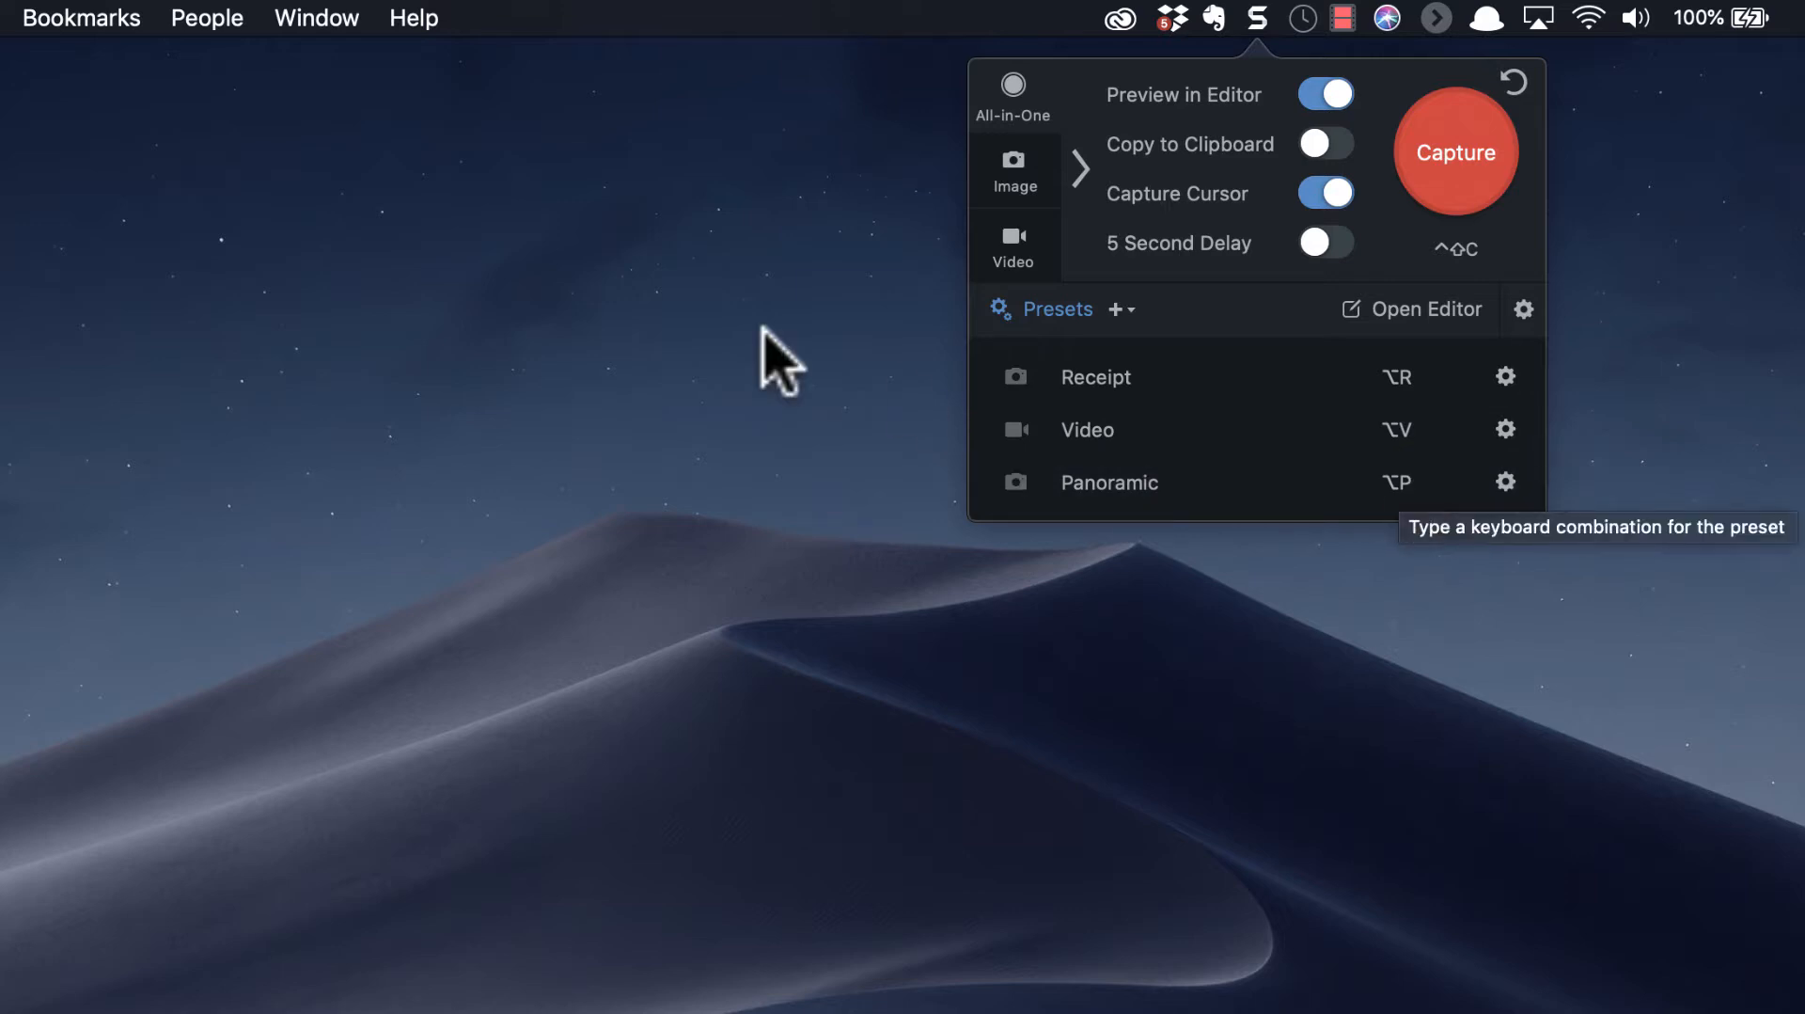
# Dismiss the Snagit popup and open Macintosh HD from the desktop in a Finder window.
pyautogui.click(772, 348)
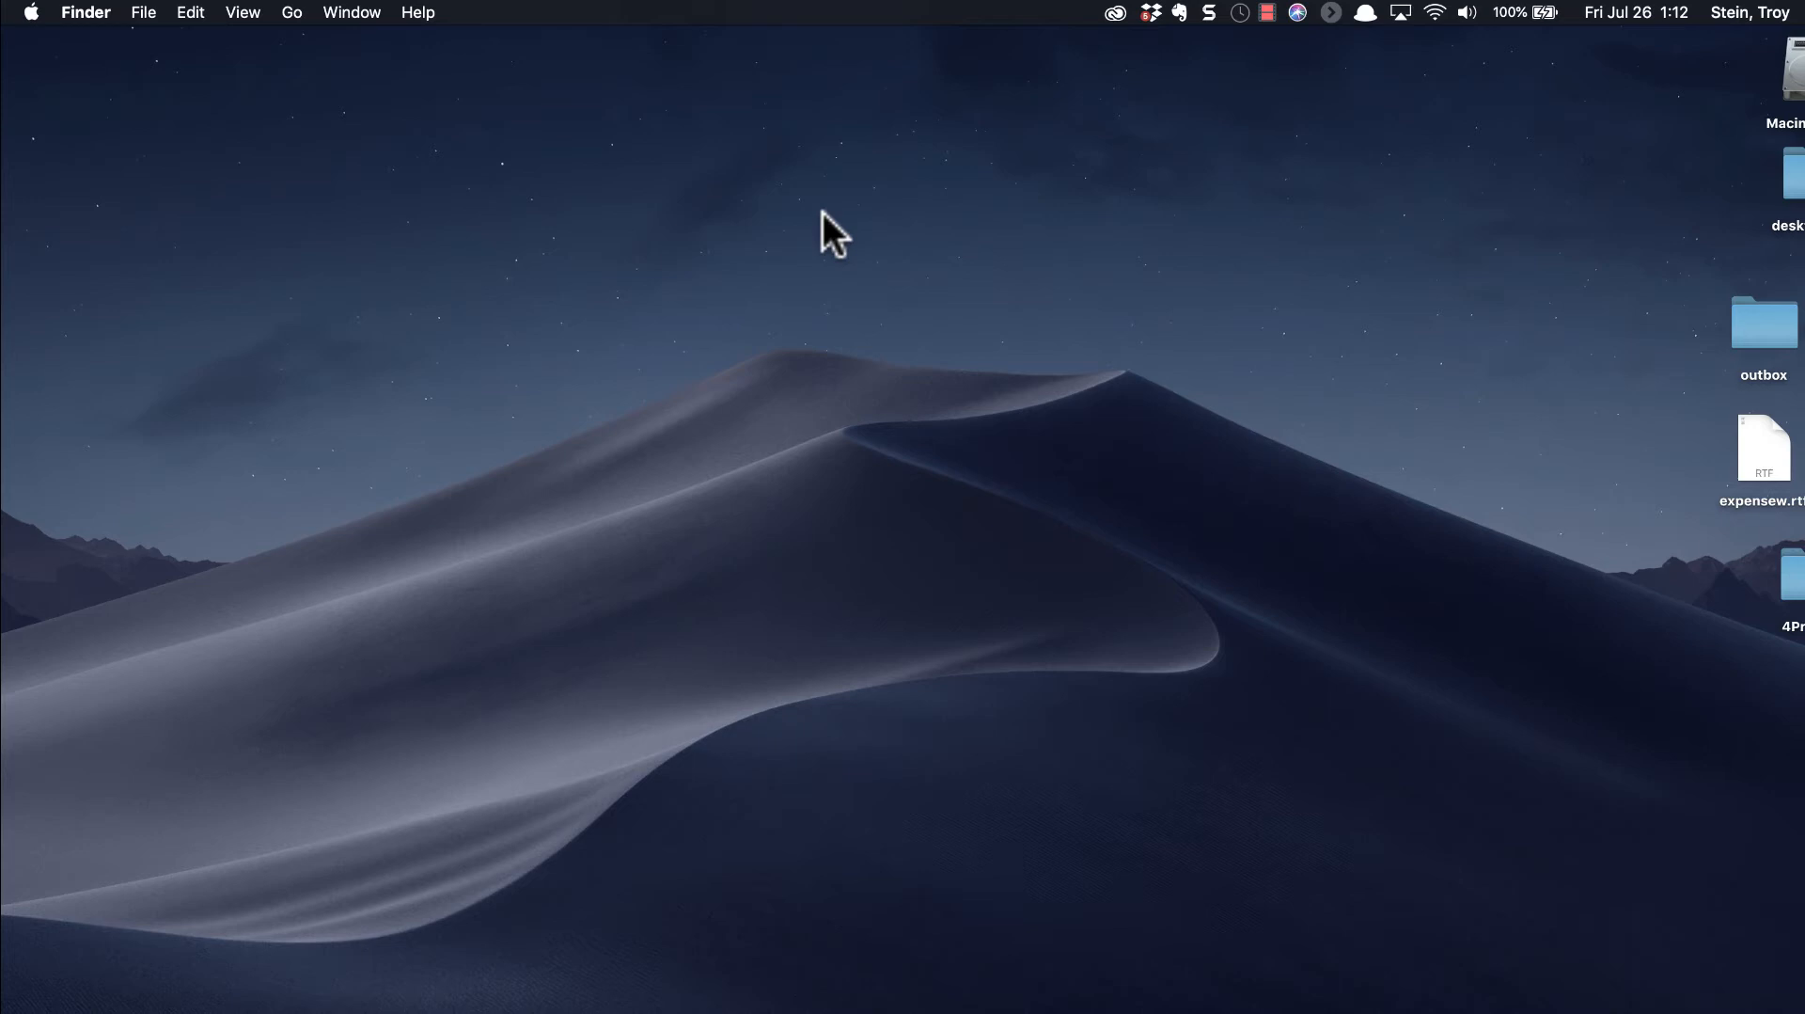
pyautogui.moveTo(483, 643)
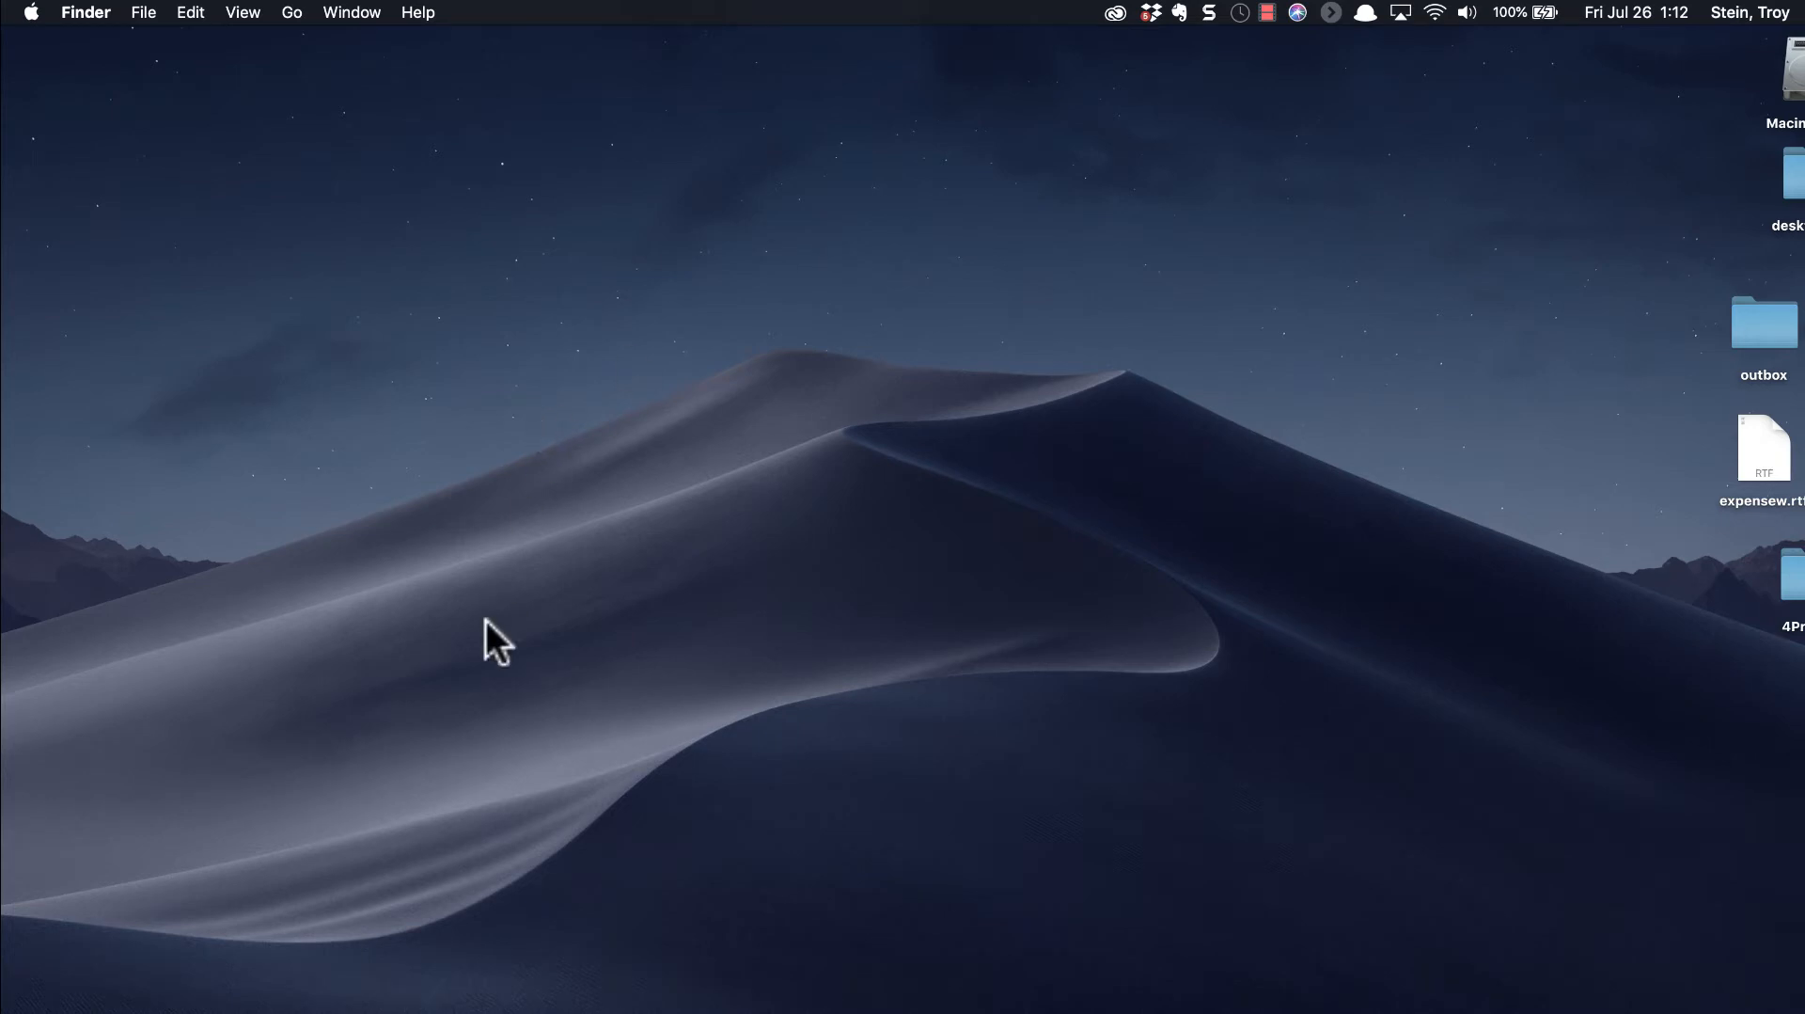
pyautogui.click(1790, 70)
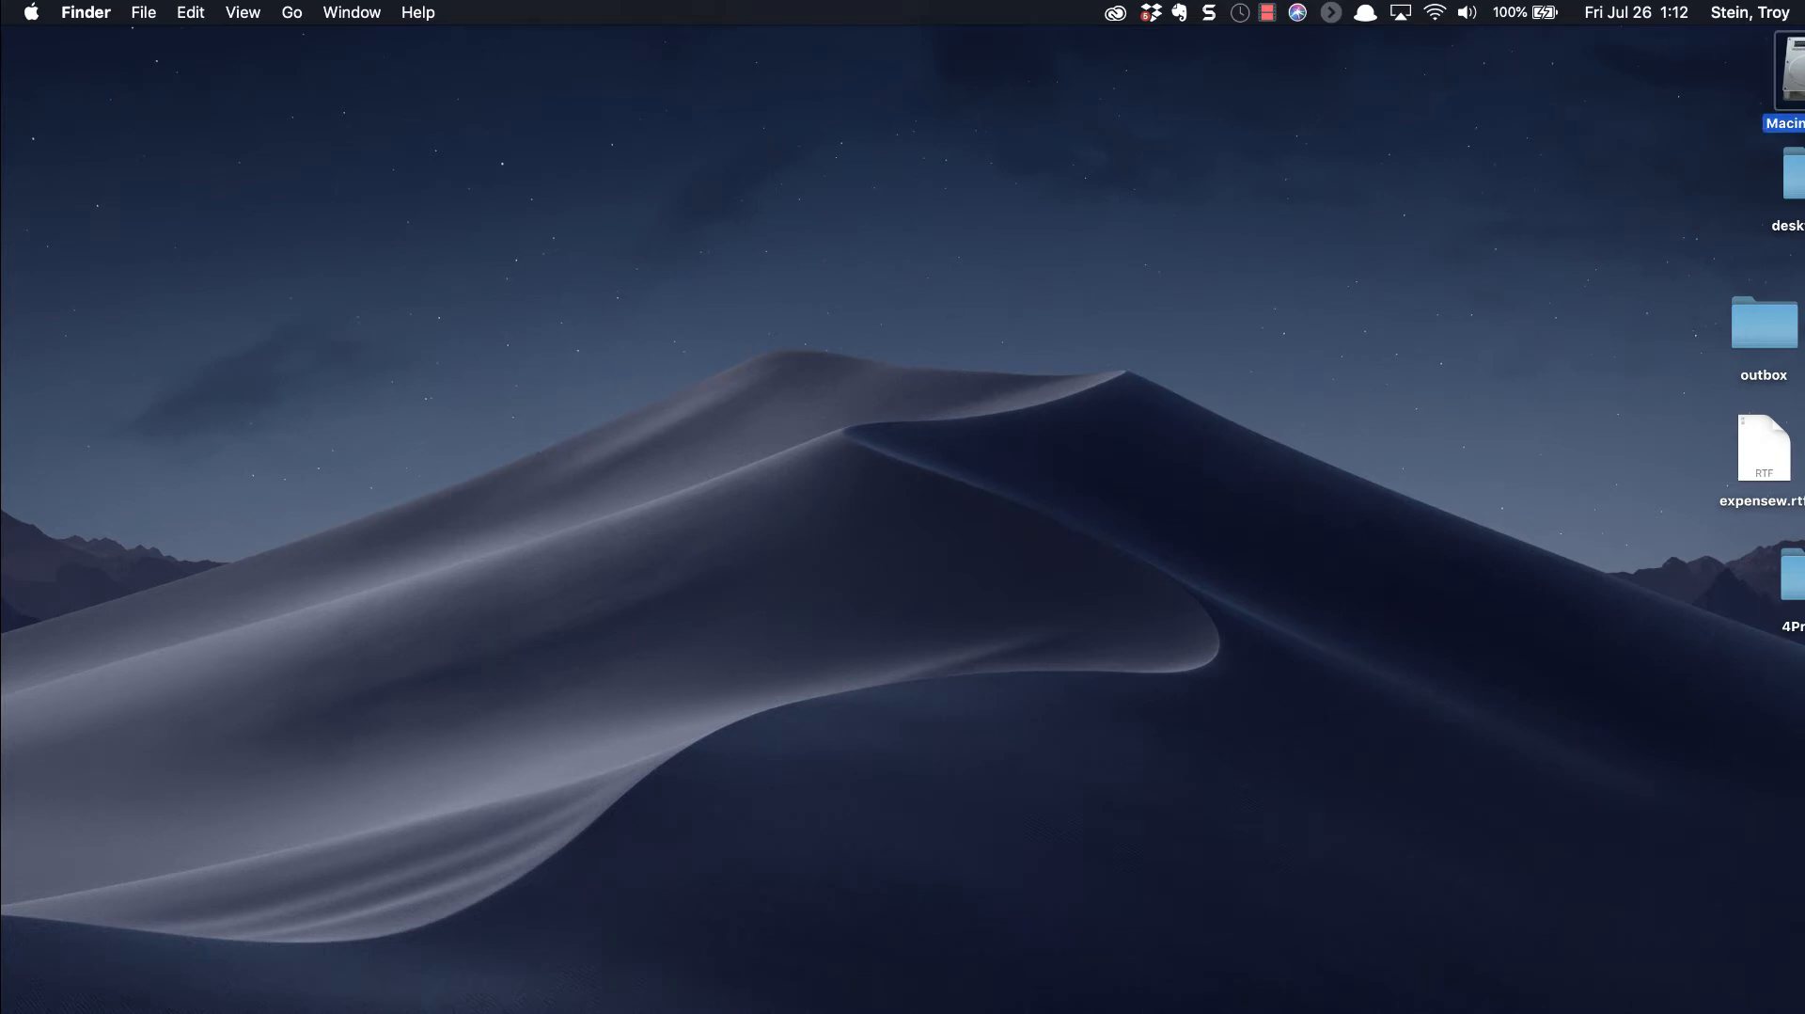
pyautogui.doubleClick(1789, 69)
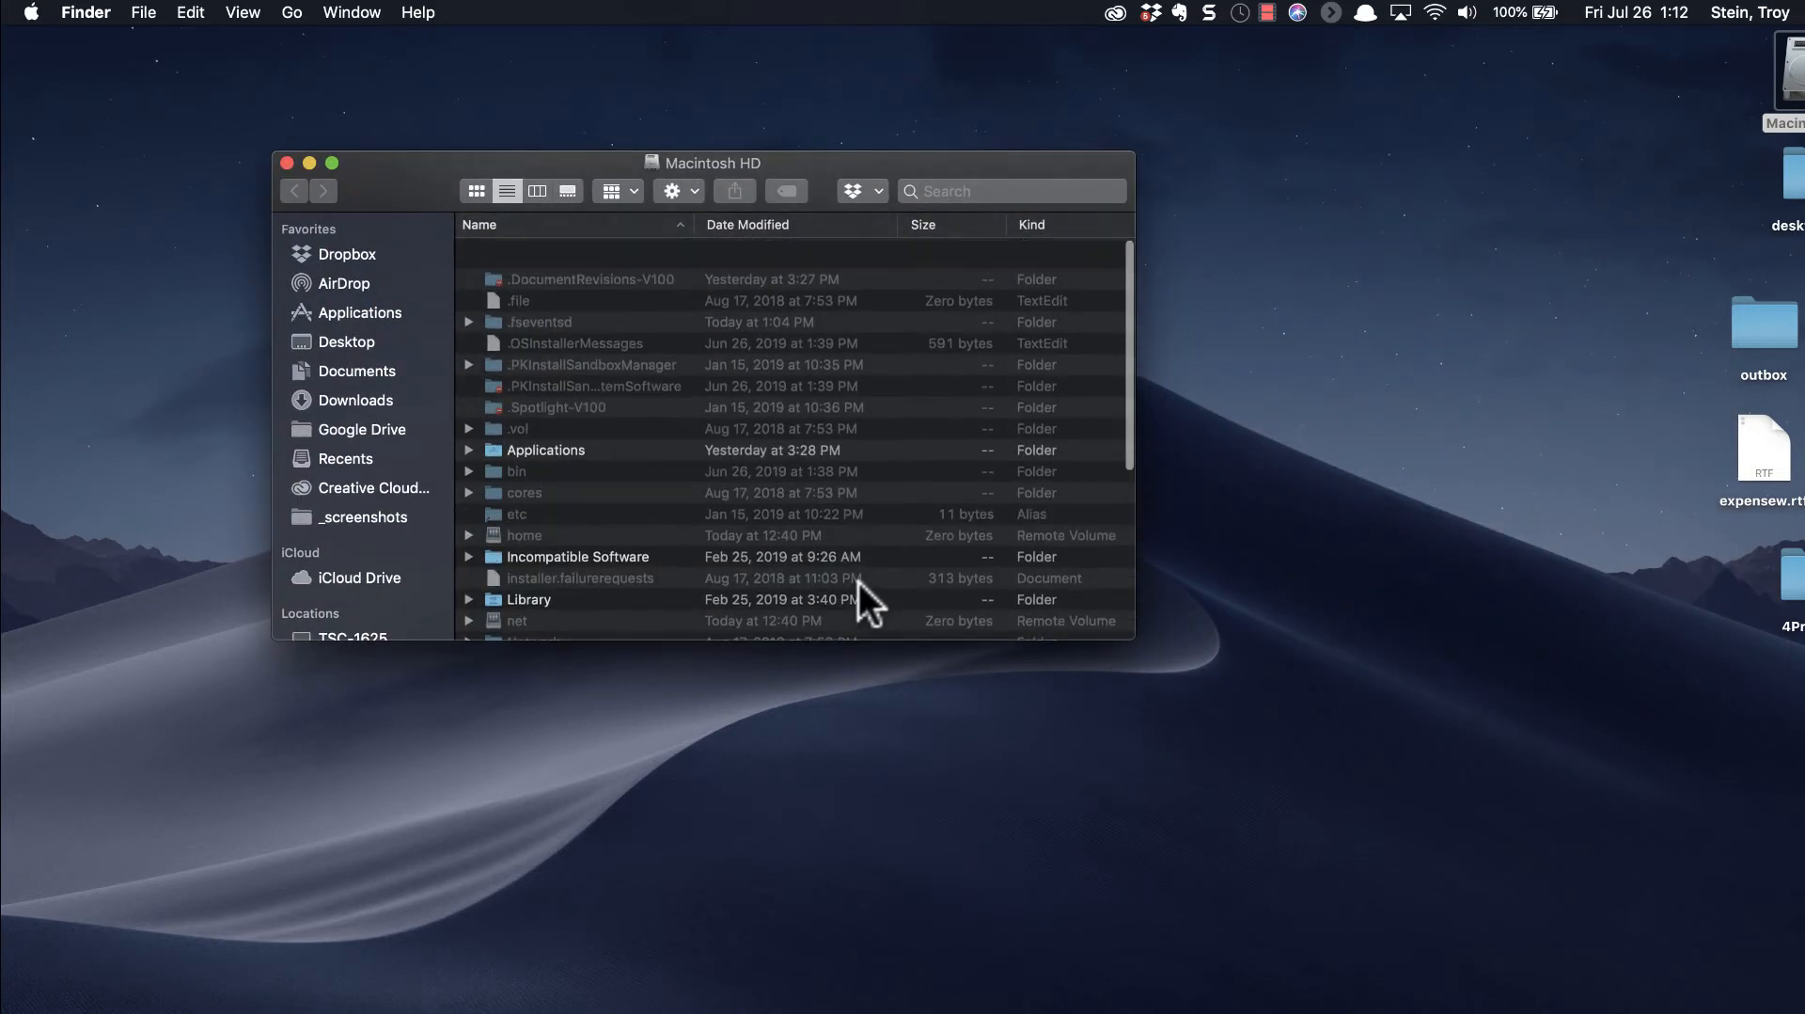
pyautogui.scroll(-3)
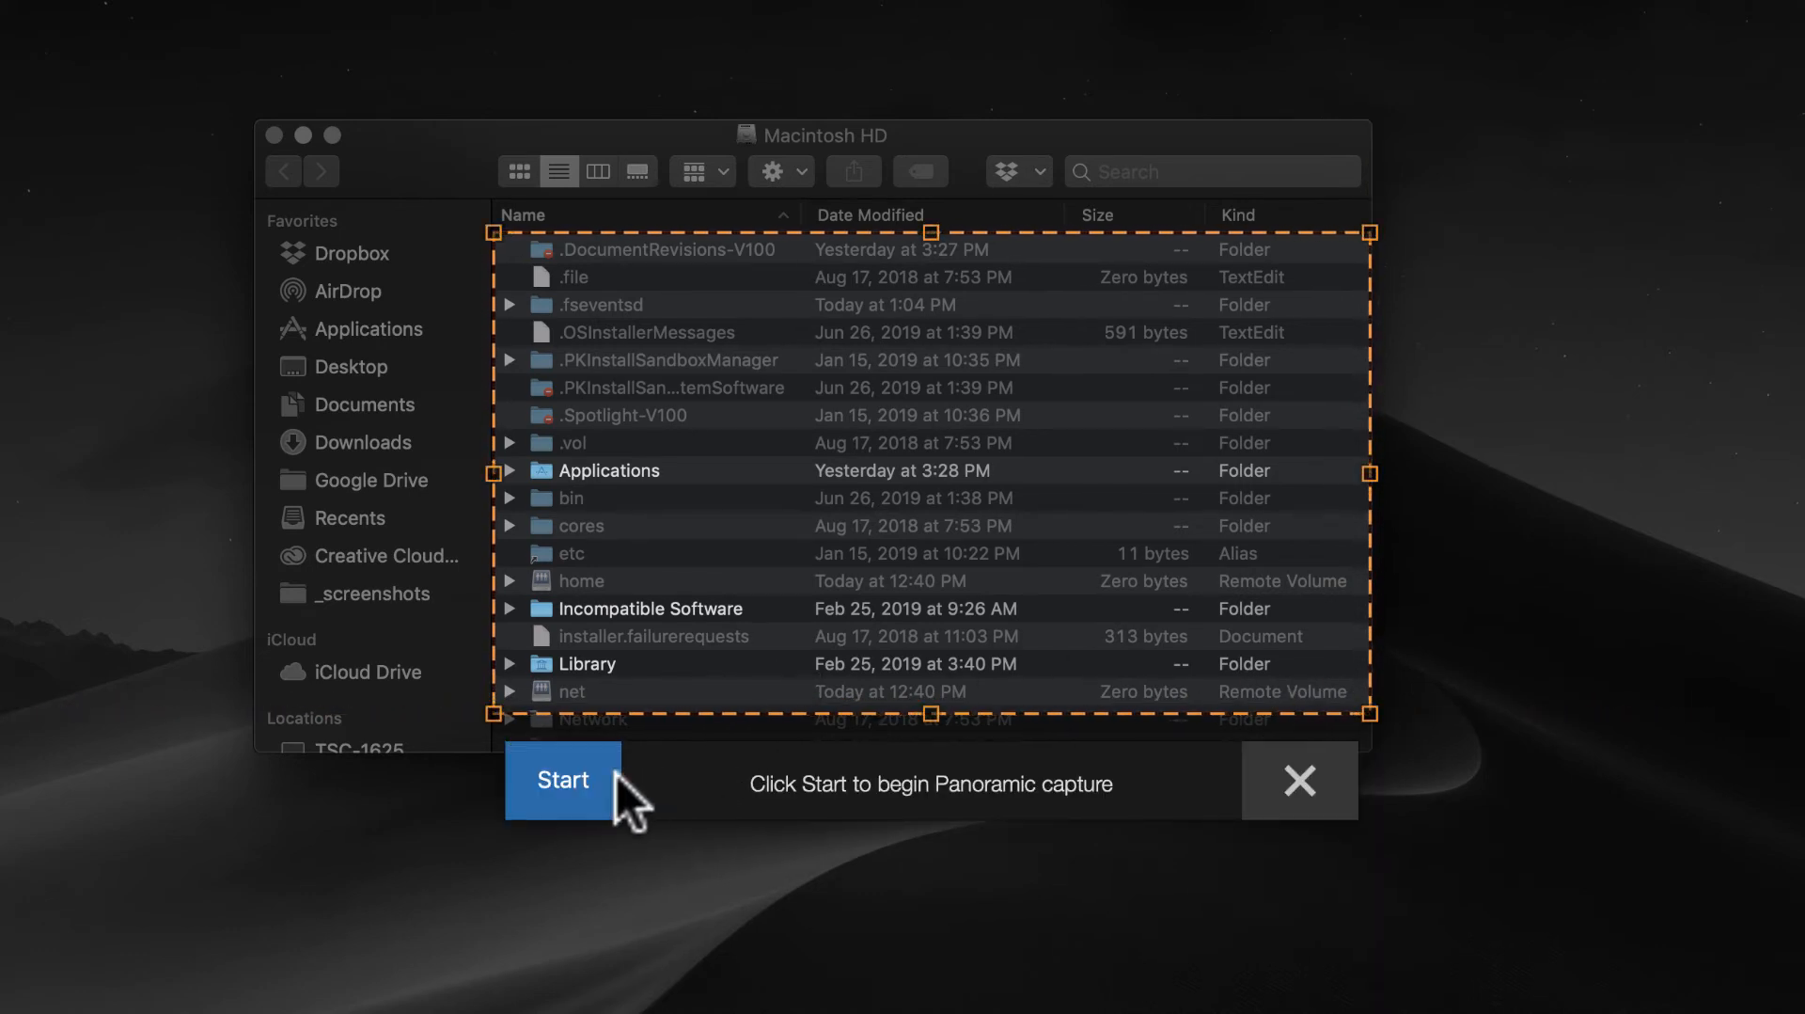
# Start the panoramic capture, scroll down the Macintosh HD file list, then stop it.
pyautogui.click(563, 780)
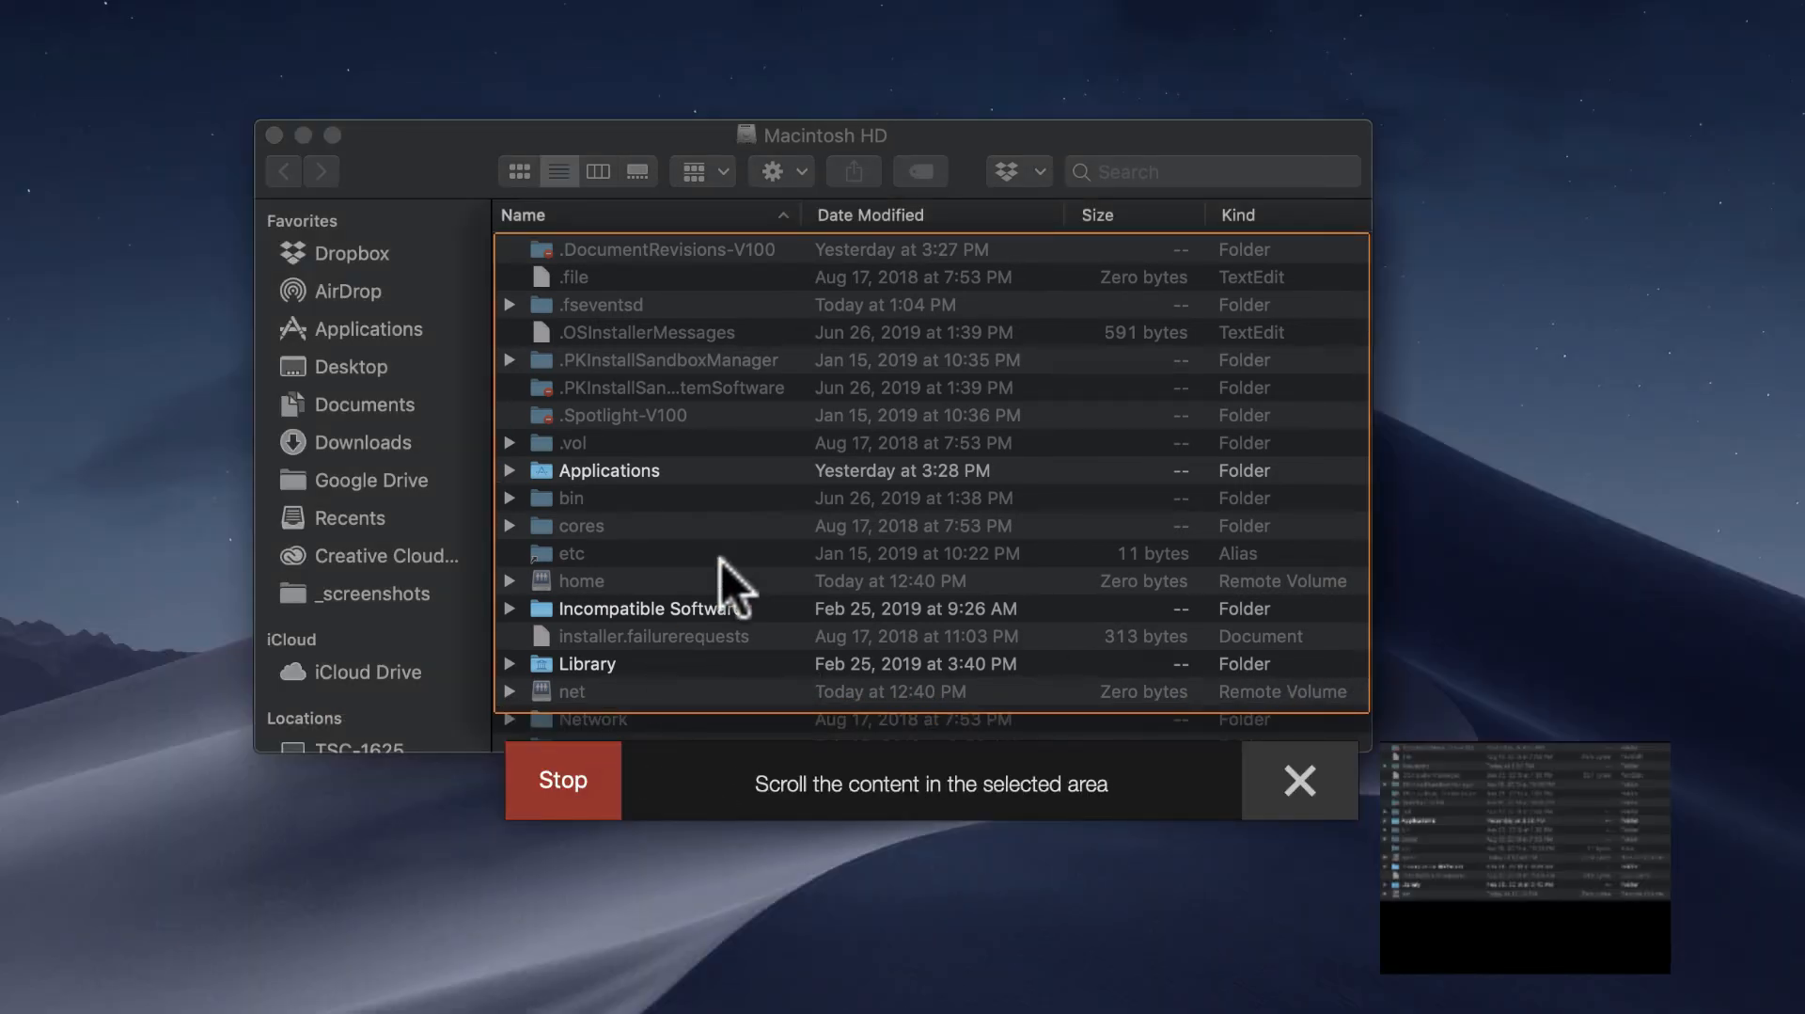
pyautogui.scroll(-3)
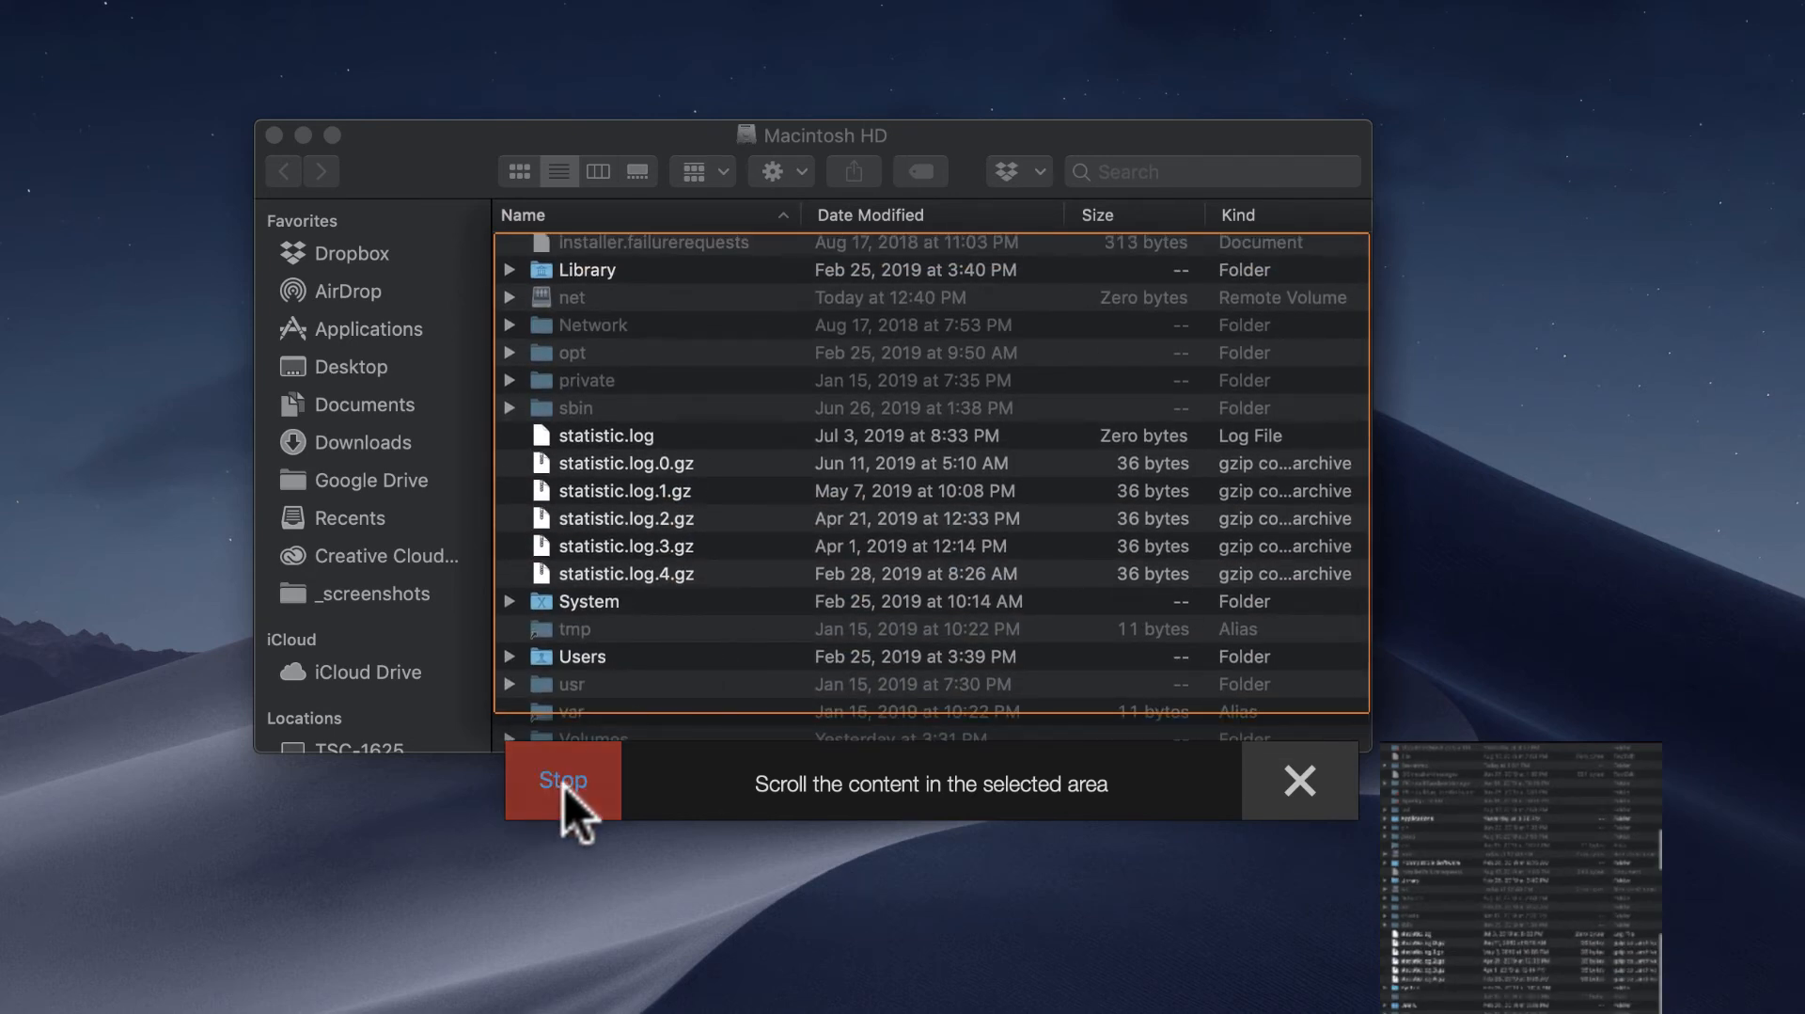
pyautogui.click(563, 781)
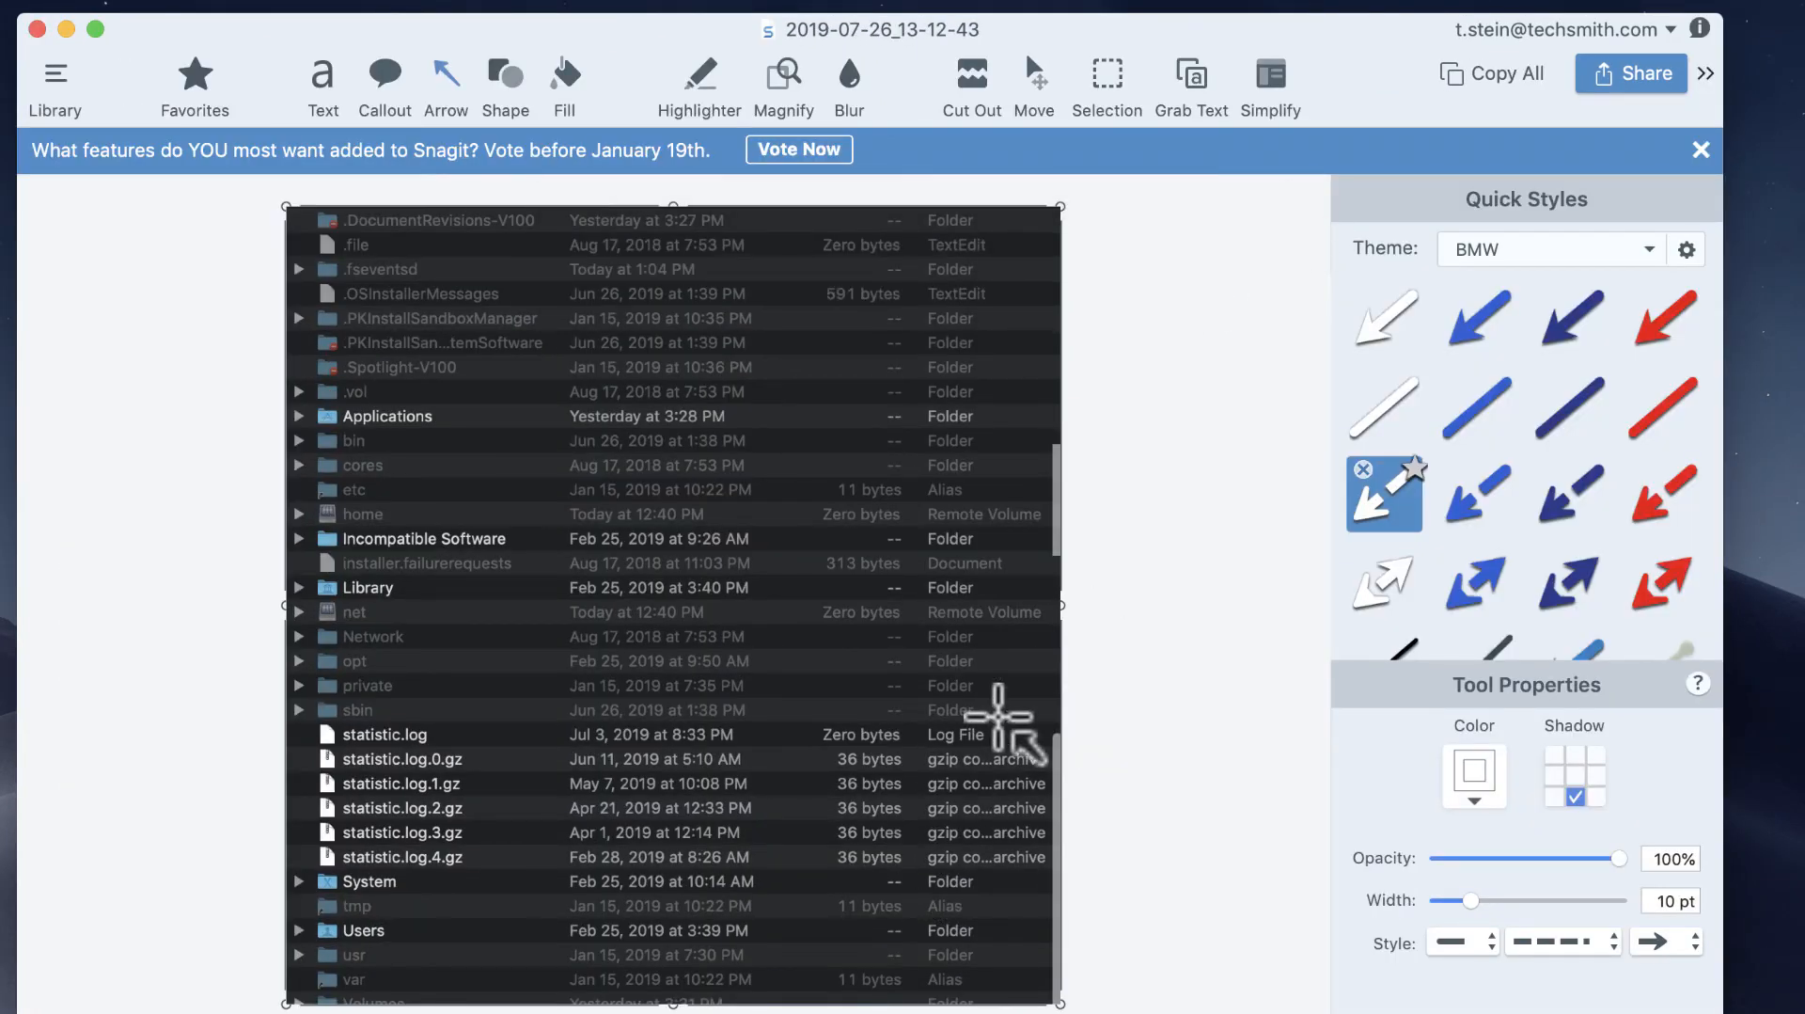
pyautogui.moveTo(1083, 593)
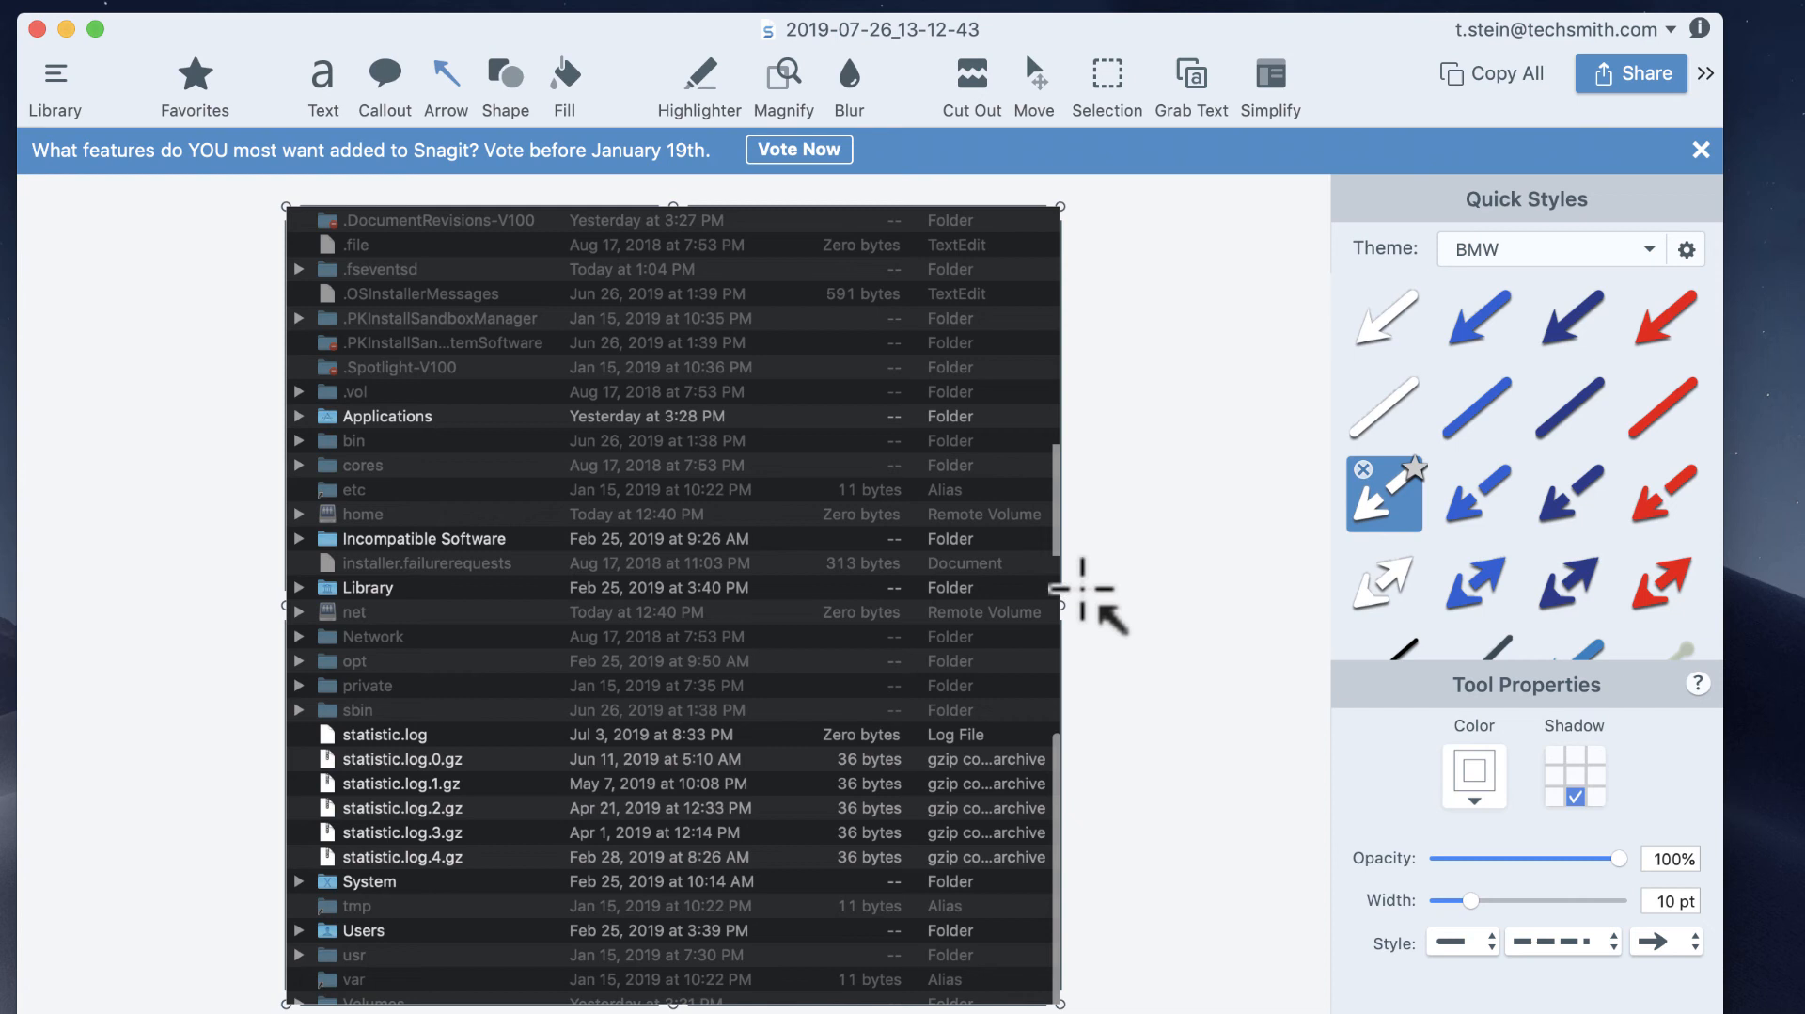